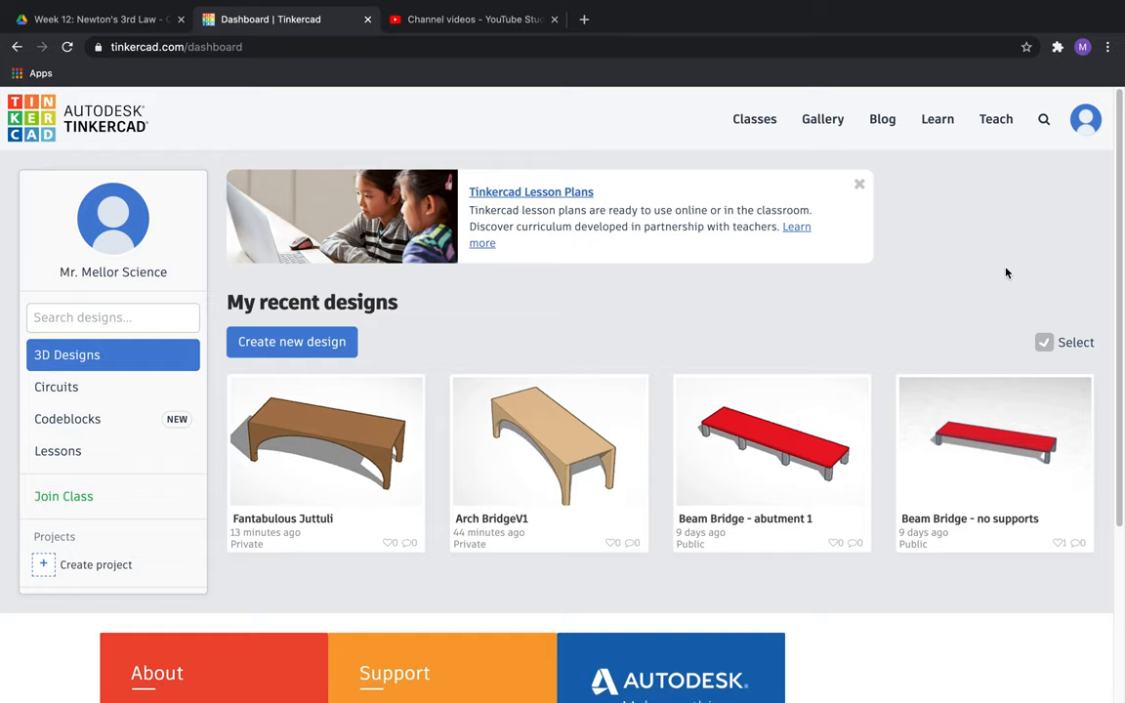
Scroll down and back up through the dashboard of recent designs
scroll(down, 3)
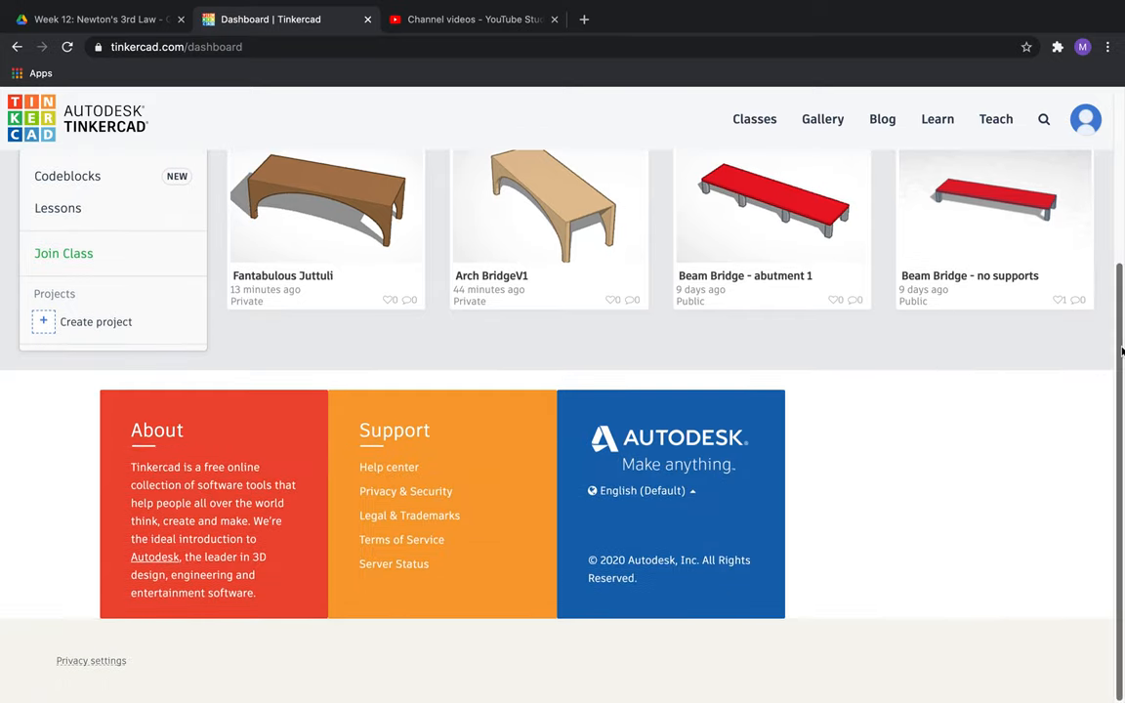
scroll(up, 3)
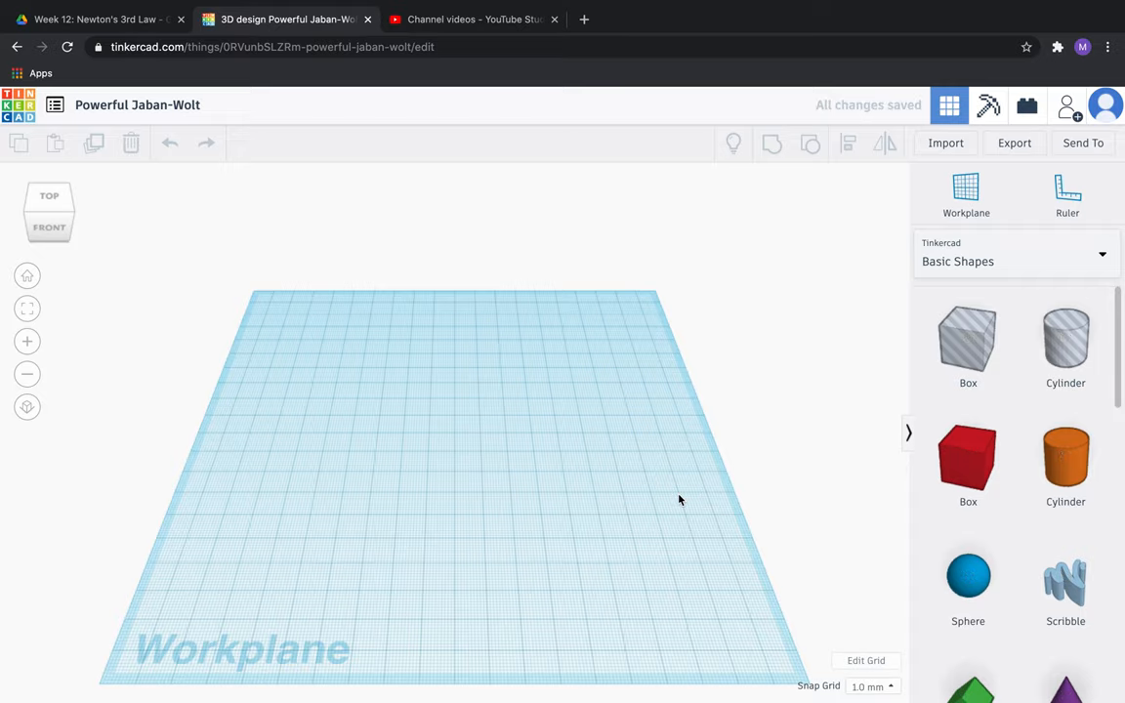
mouse_move(335, 610)
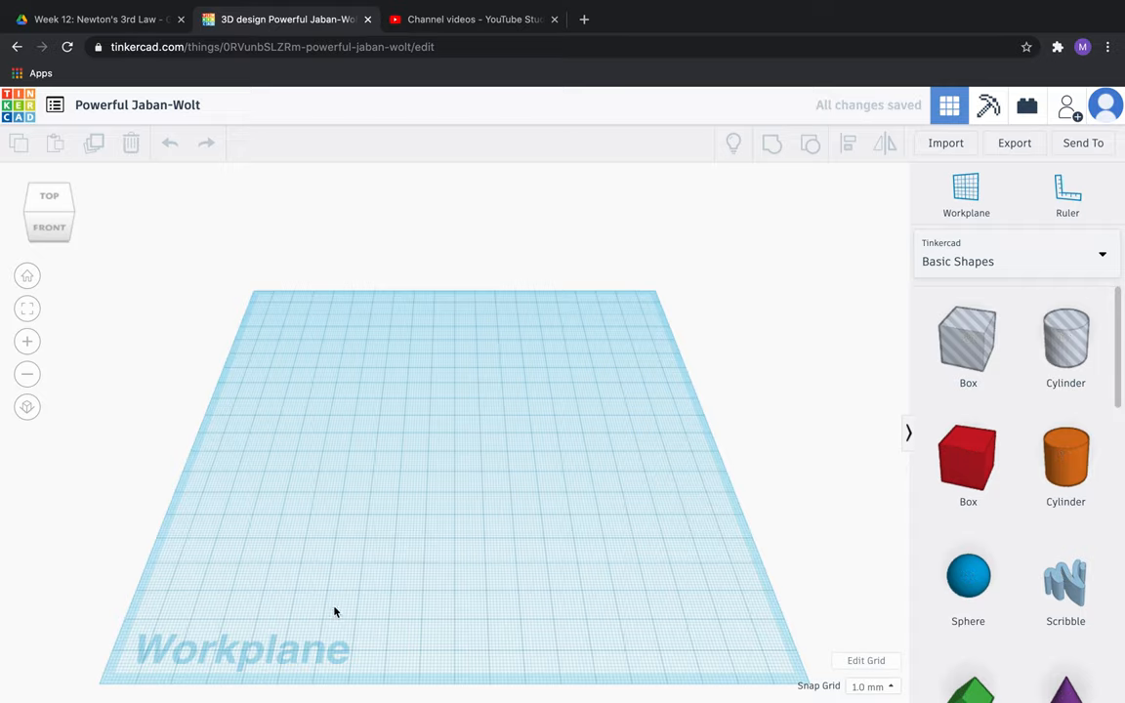
Set the workplane grid to inches, 8 wide by 3 long
click(867, 660)
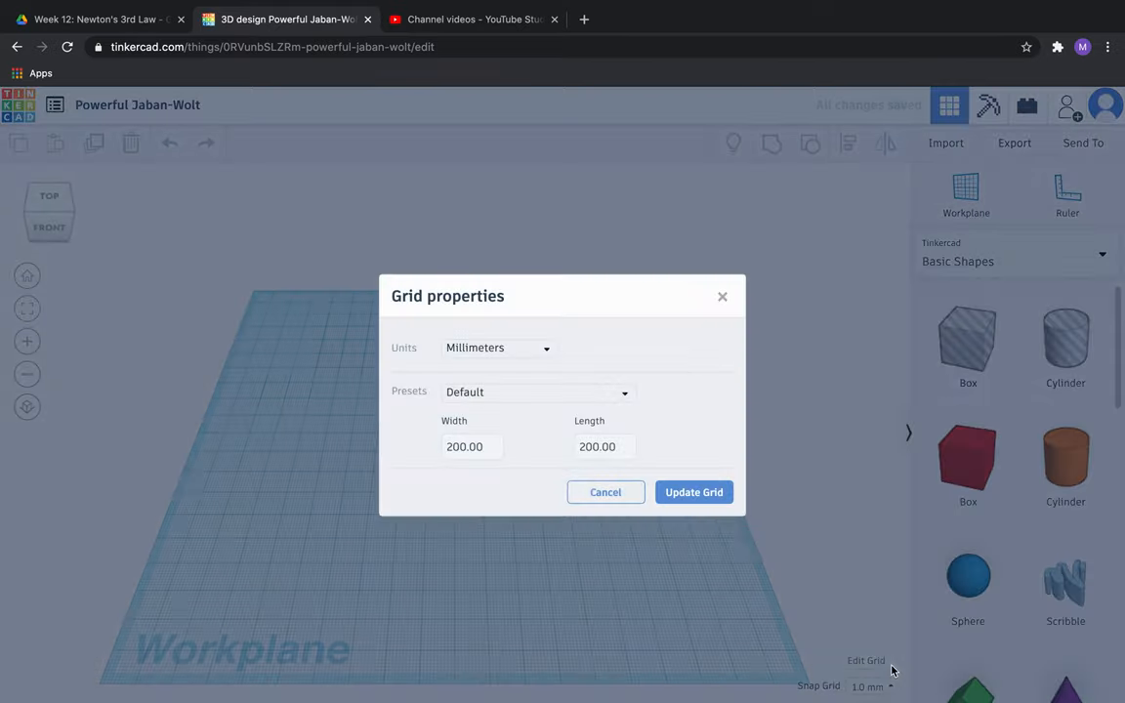
click(497, 347)
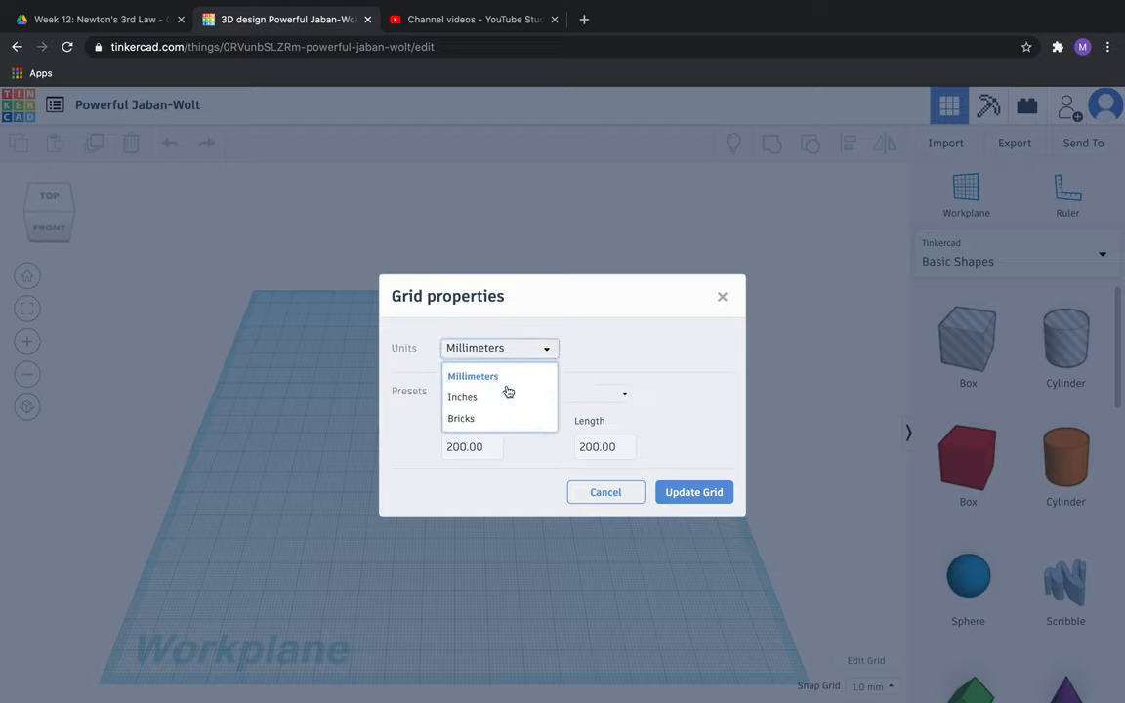
click(464, 397)
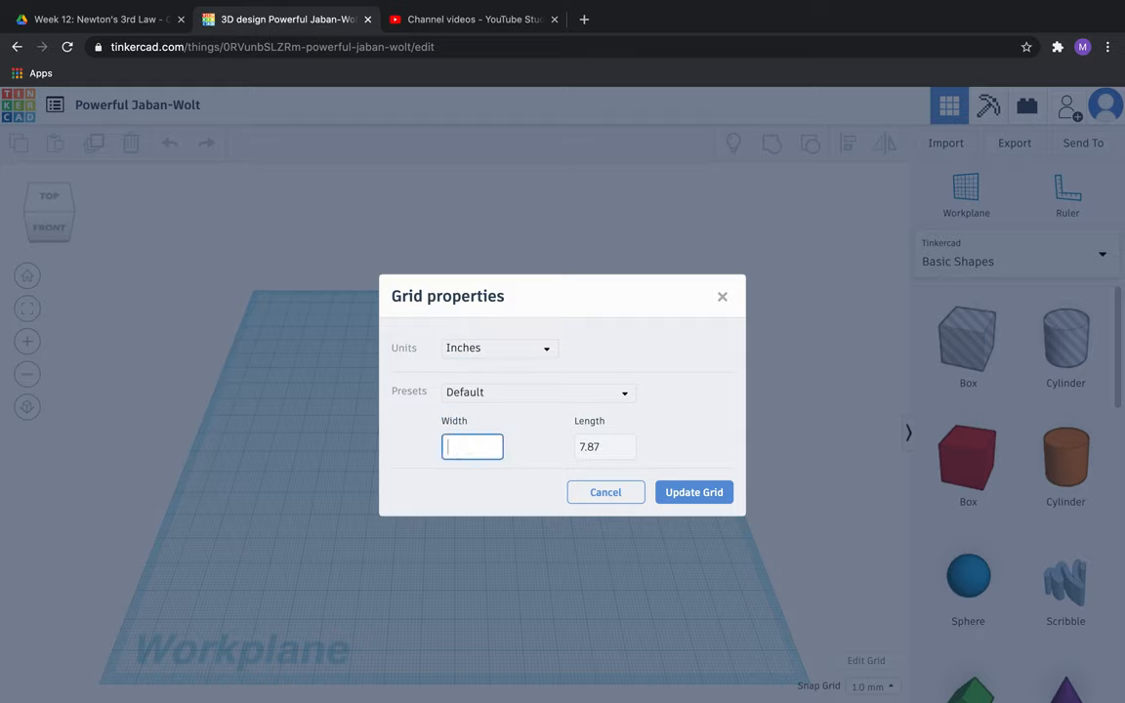
text(8.00)
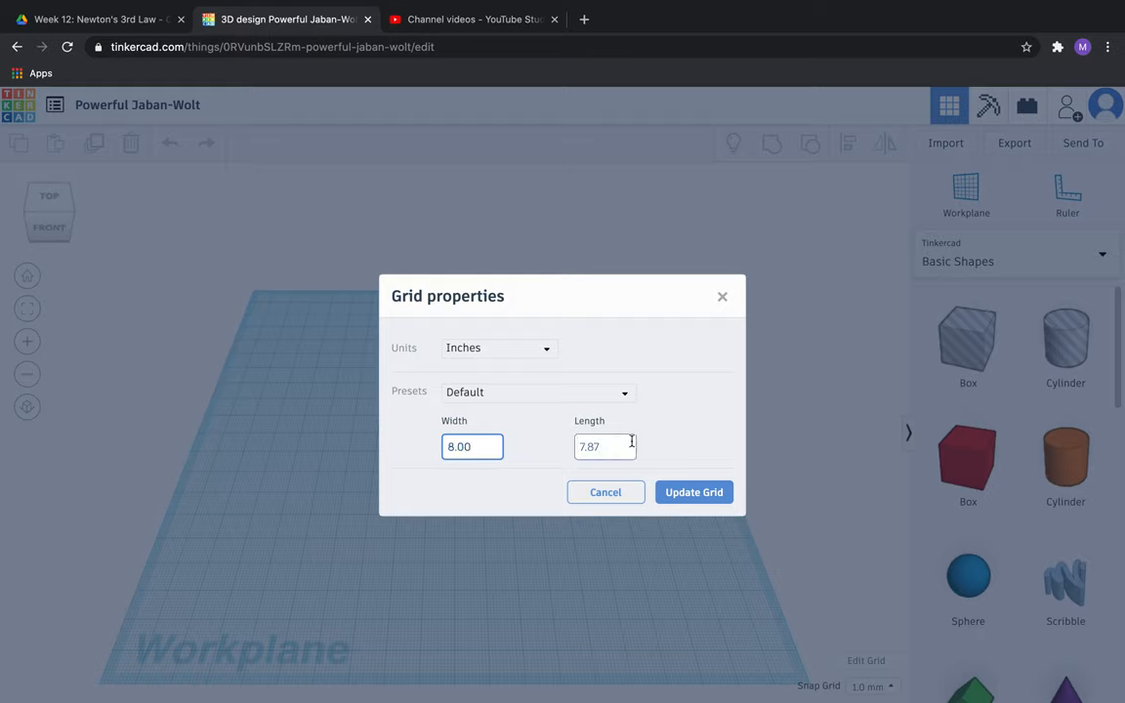
text(3.00)
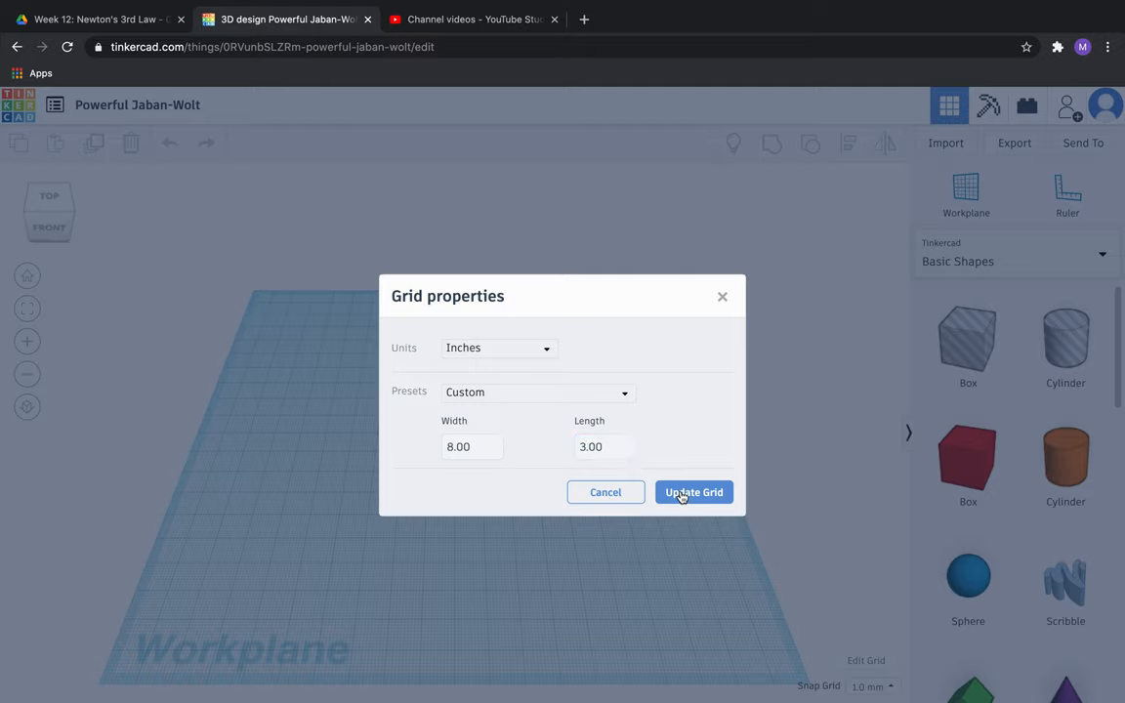
click(693, 492)
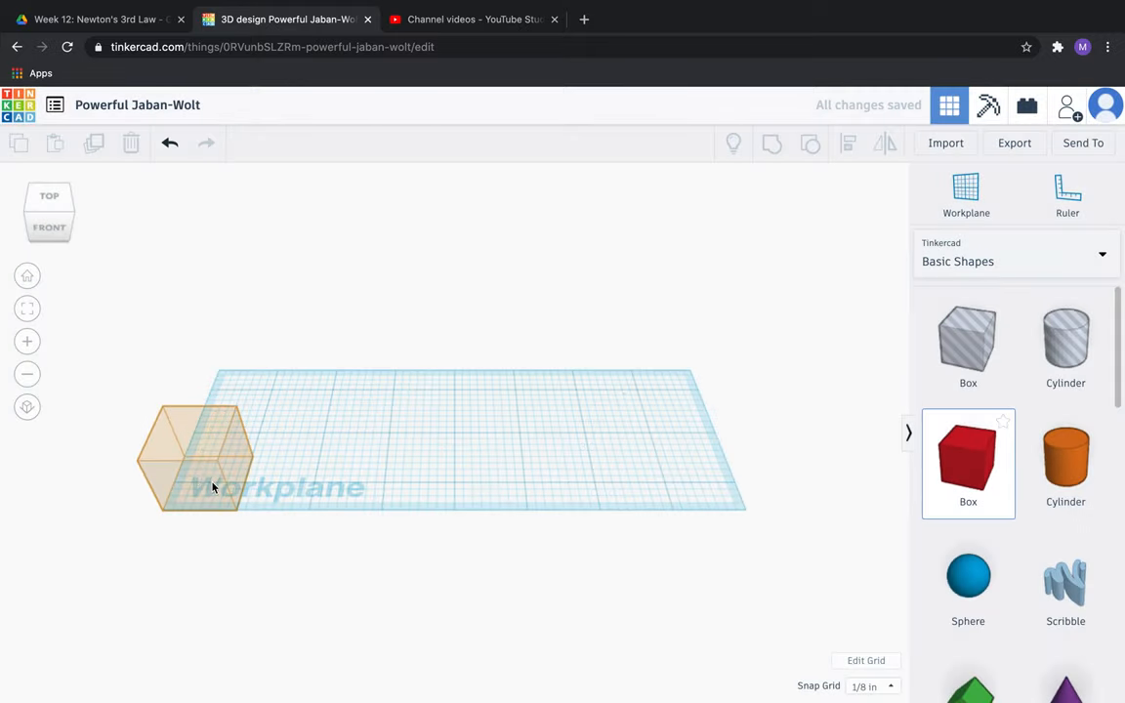
Add a box to the workplane and set one side to 0.2 inches
click(200, 469)
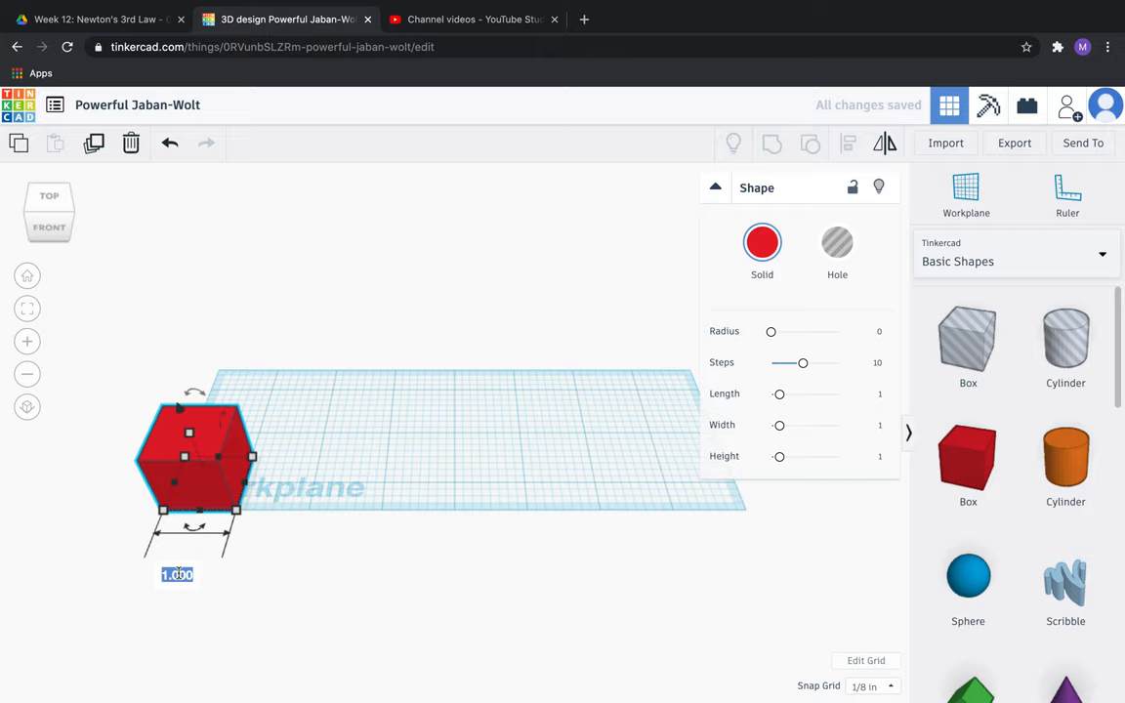
text(0.2)
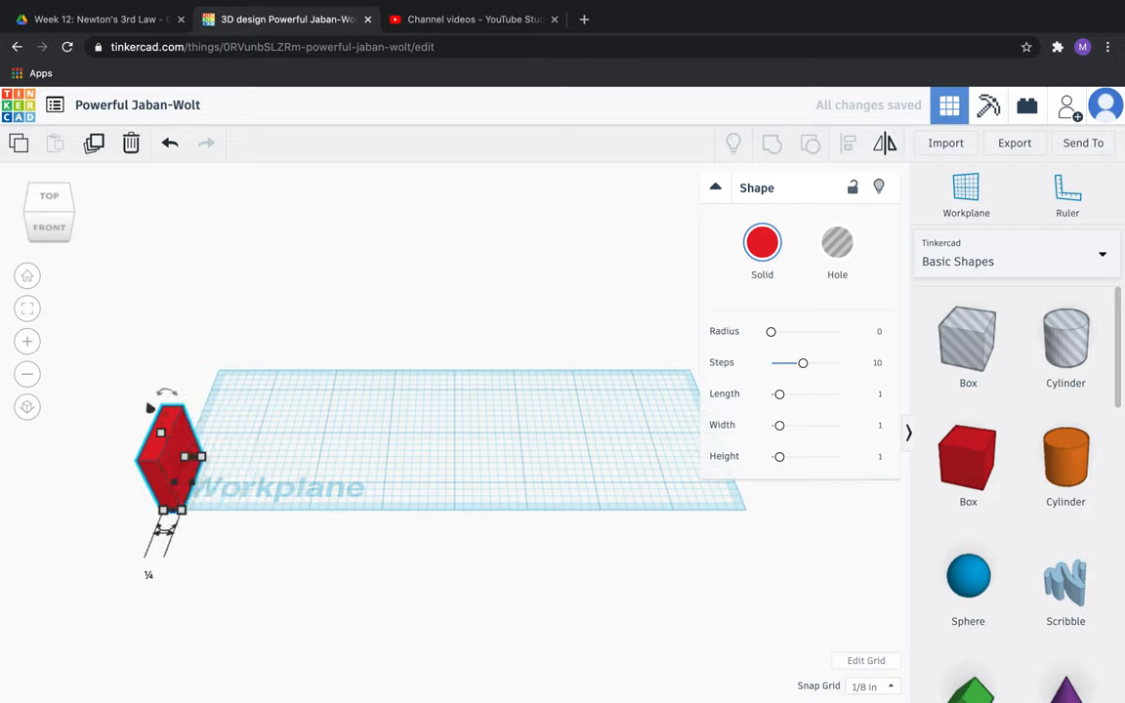
mouse_move(173, 530)
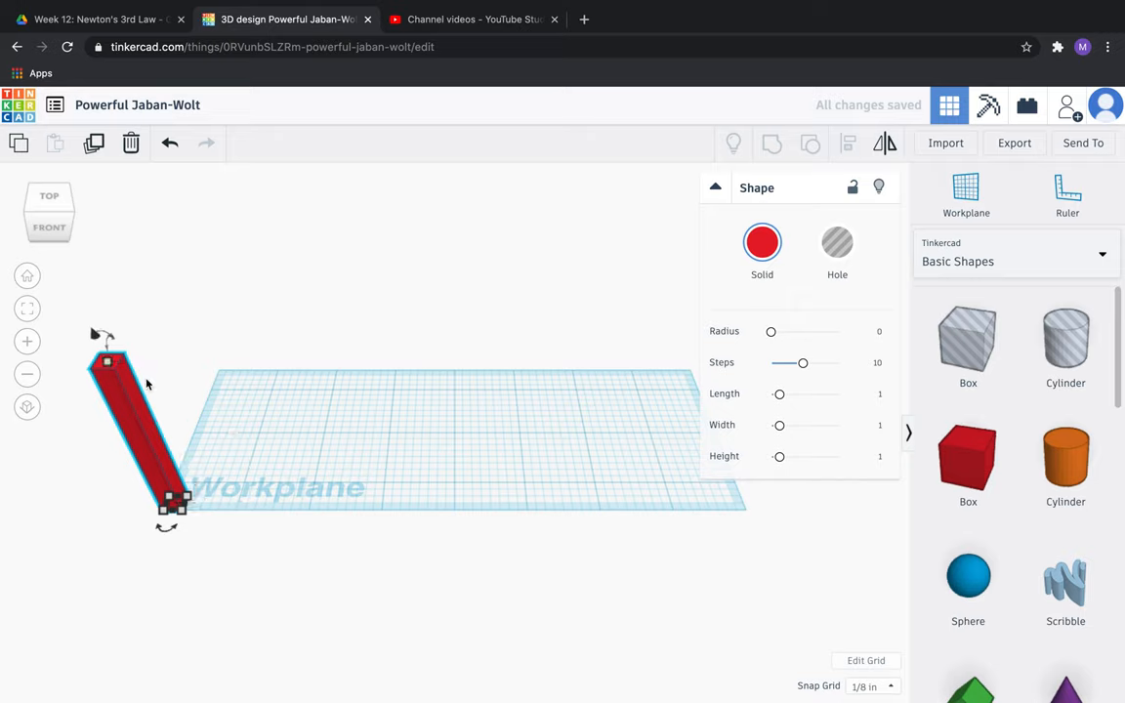
mouse_move(94, 144)
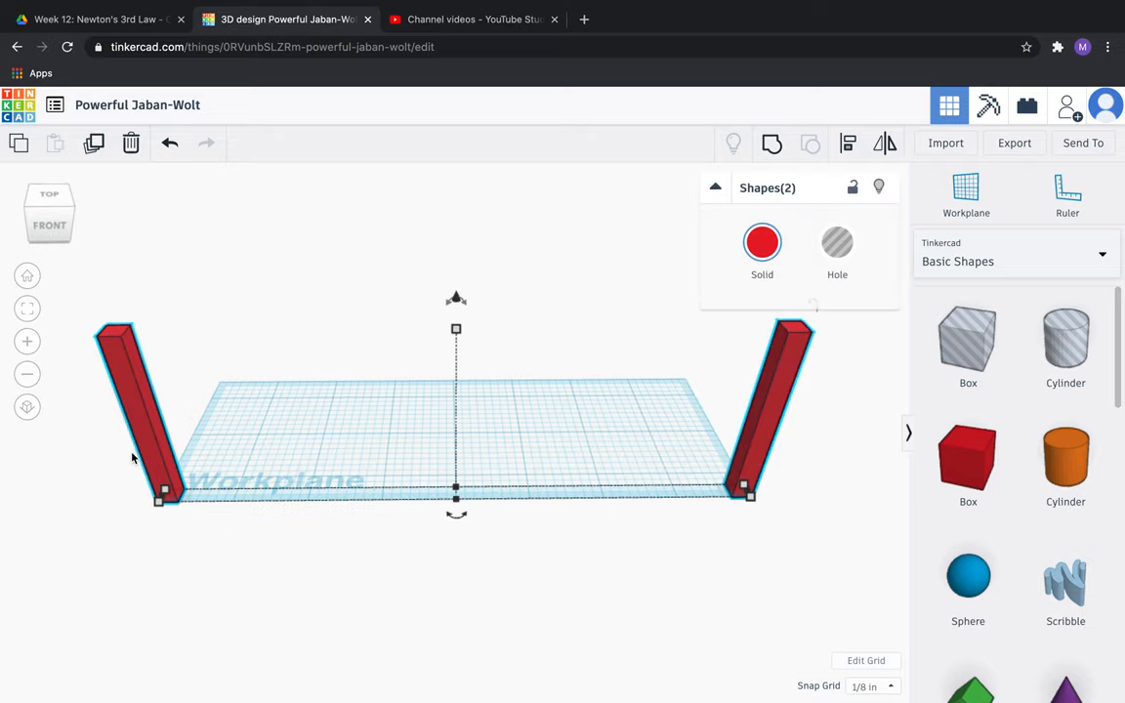
mouse_move(846, 143)
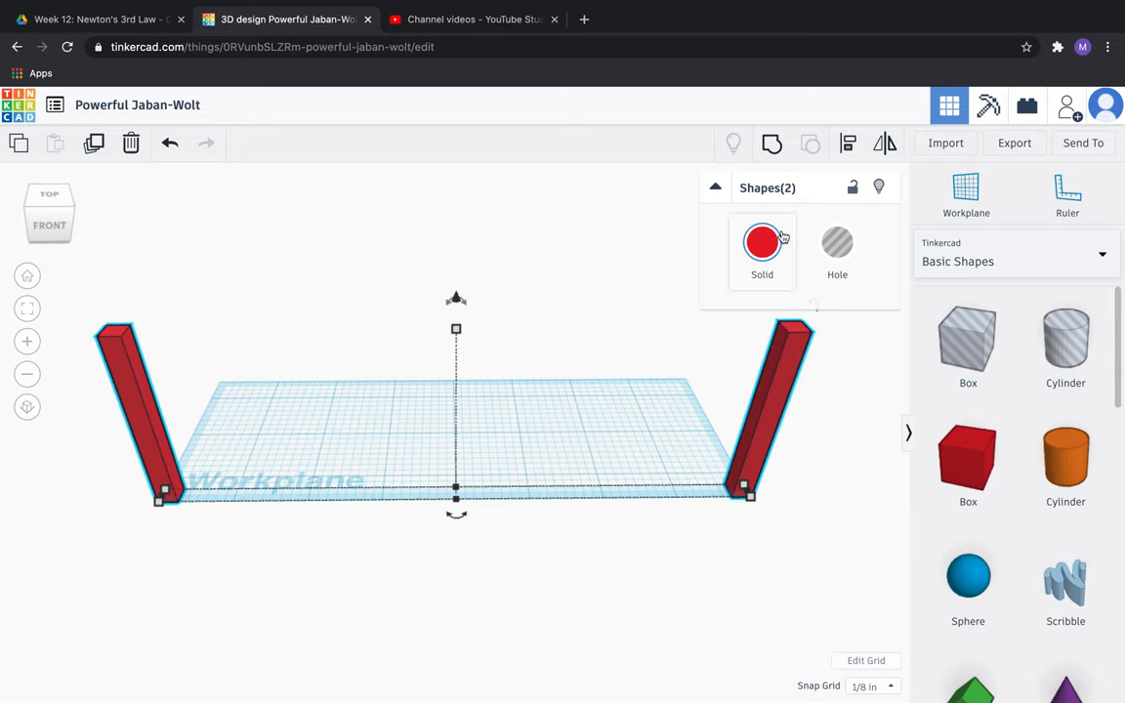
mouse_move(848, 144)
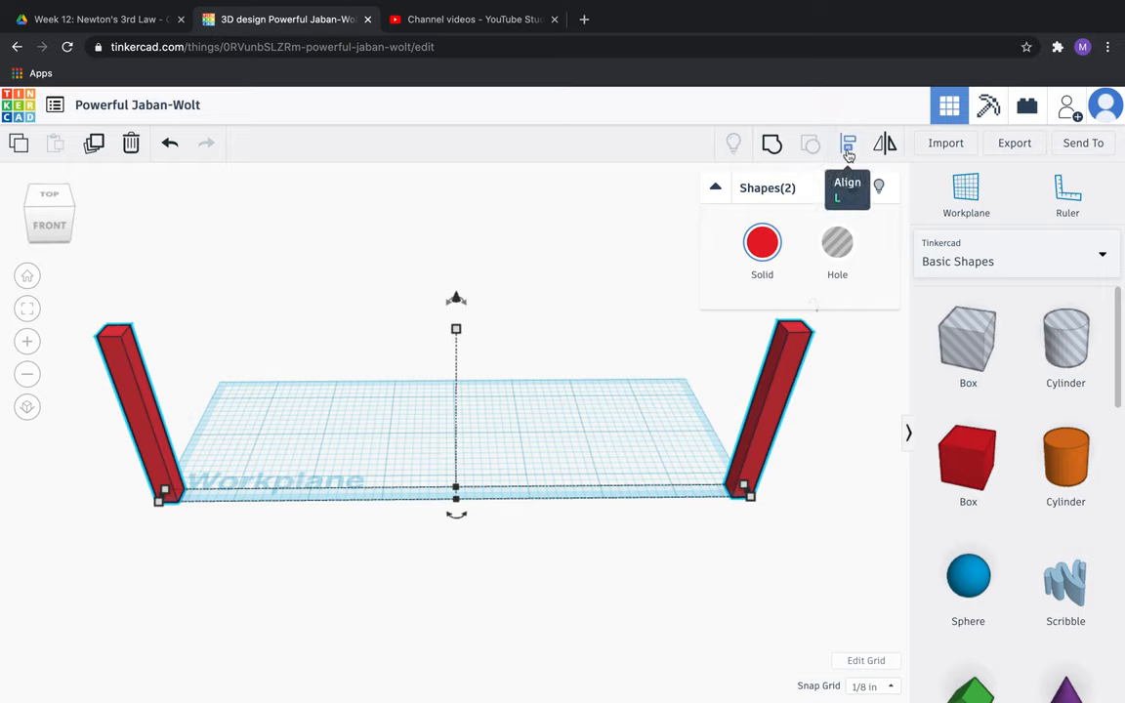
Bring up the Align tool for the two selected posts
click(847, 144)
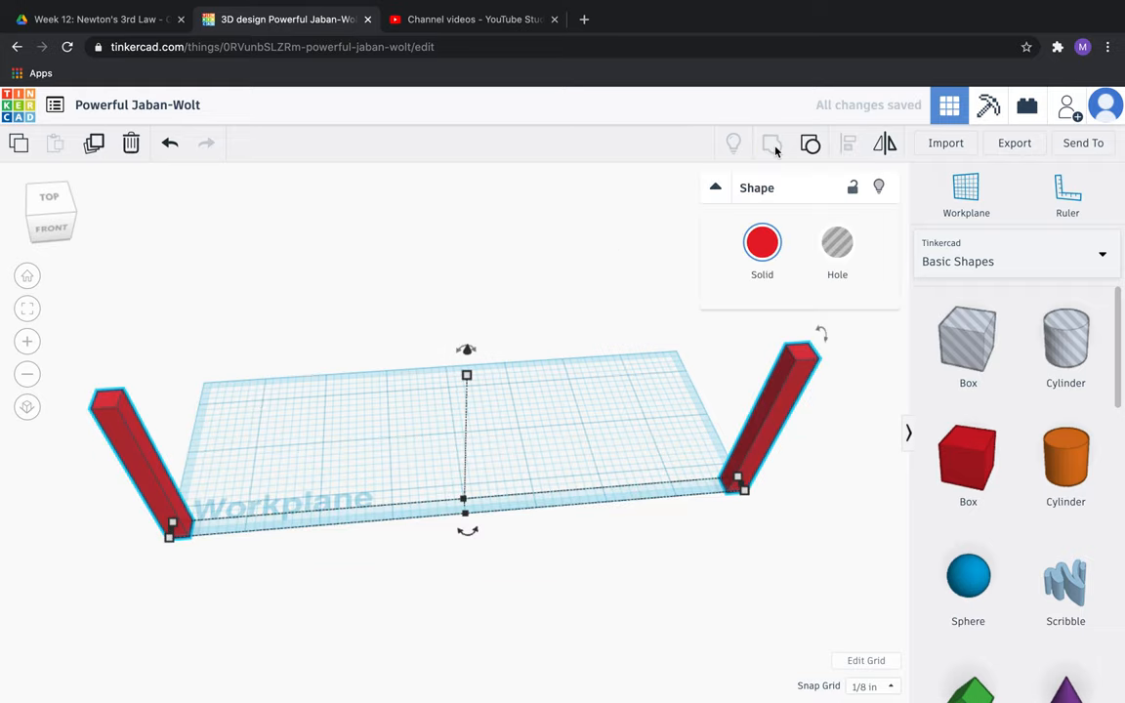
mouse_move(755, 163)
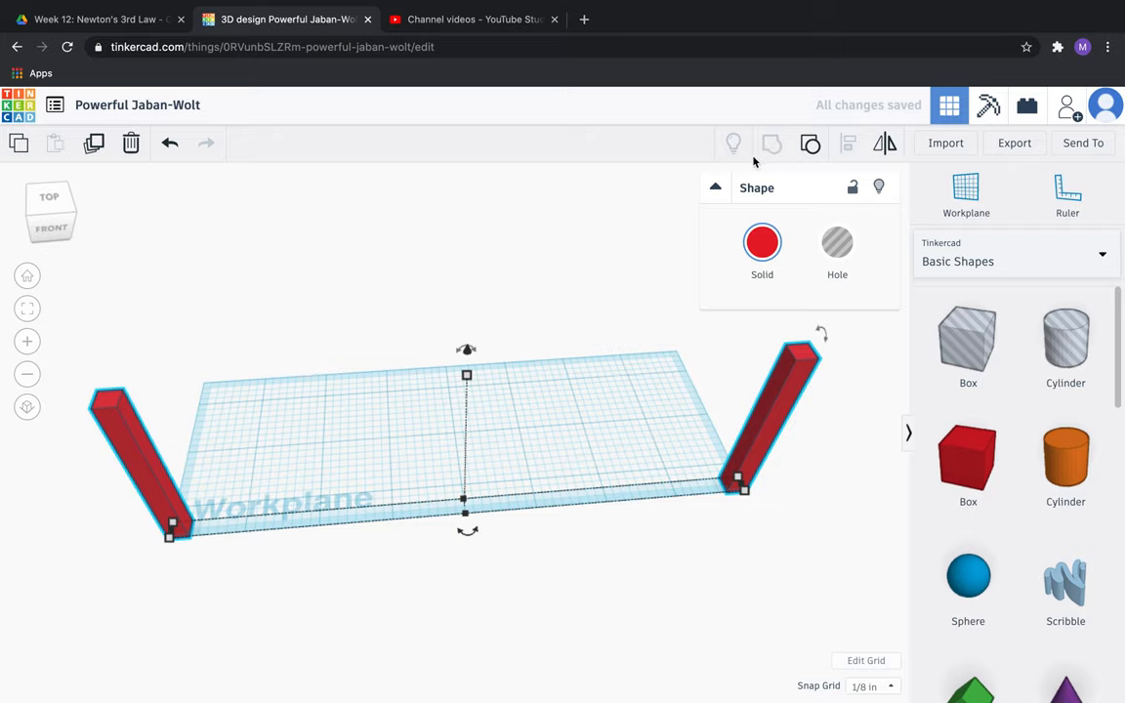
click(761, 242)
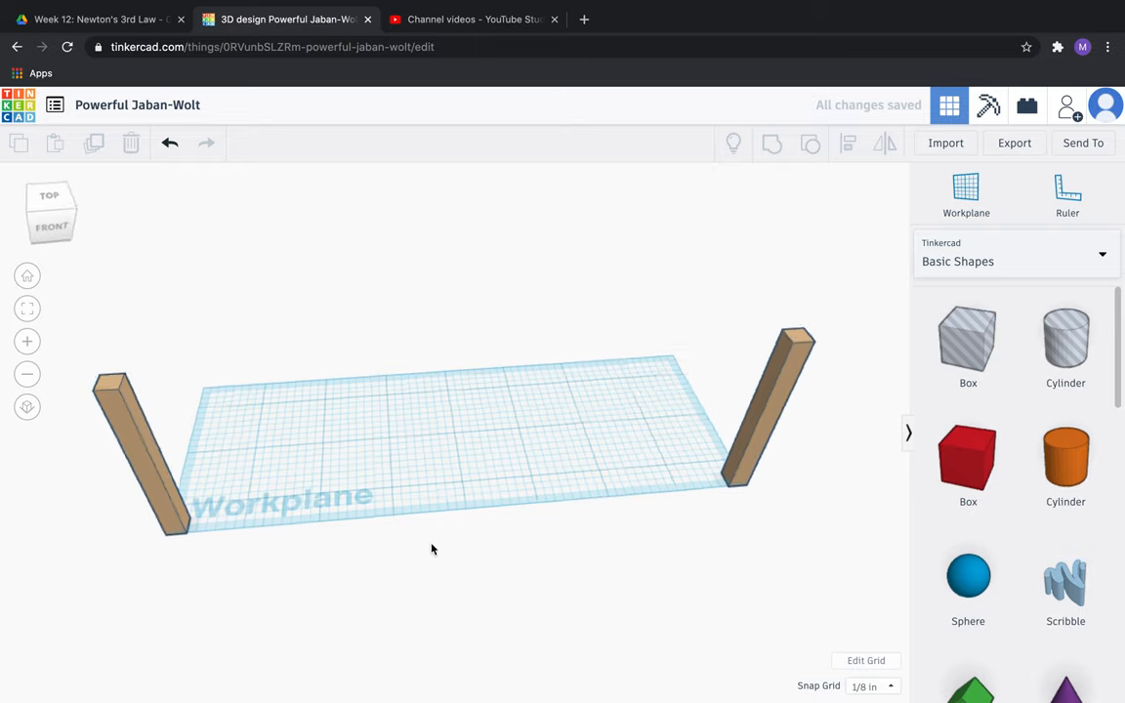
drag(432, 548, 465, 567)
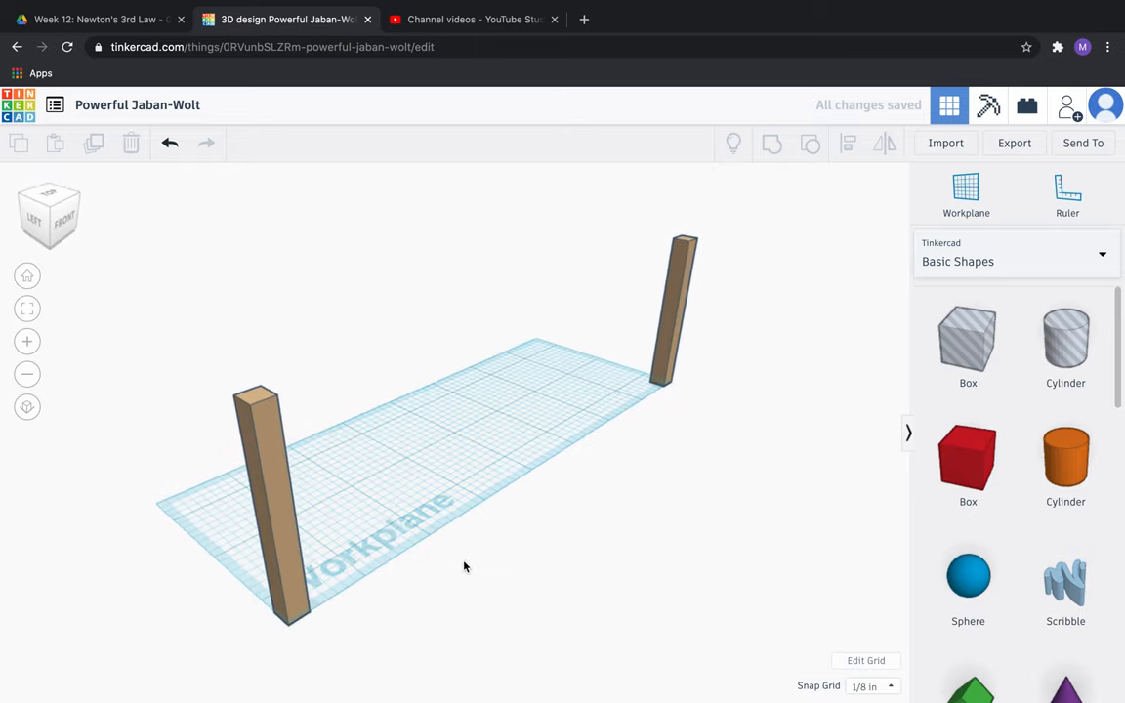
drag(465, 566, 702, 552)
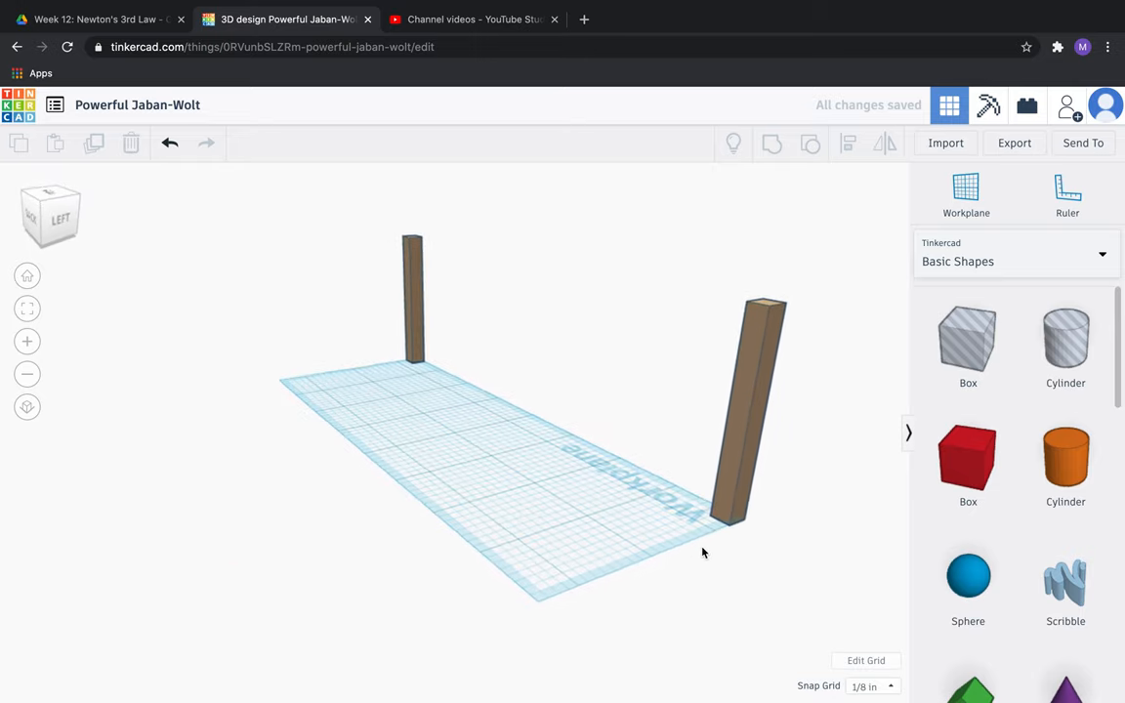
click(966, 192)
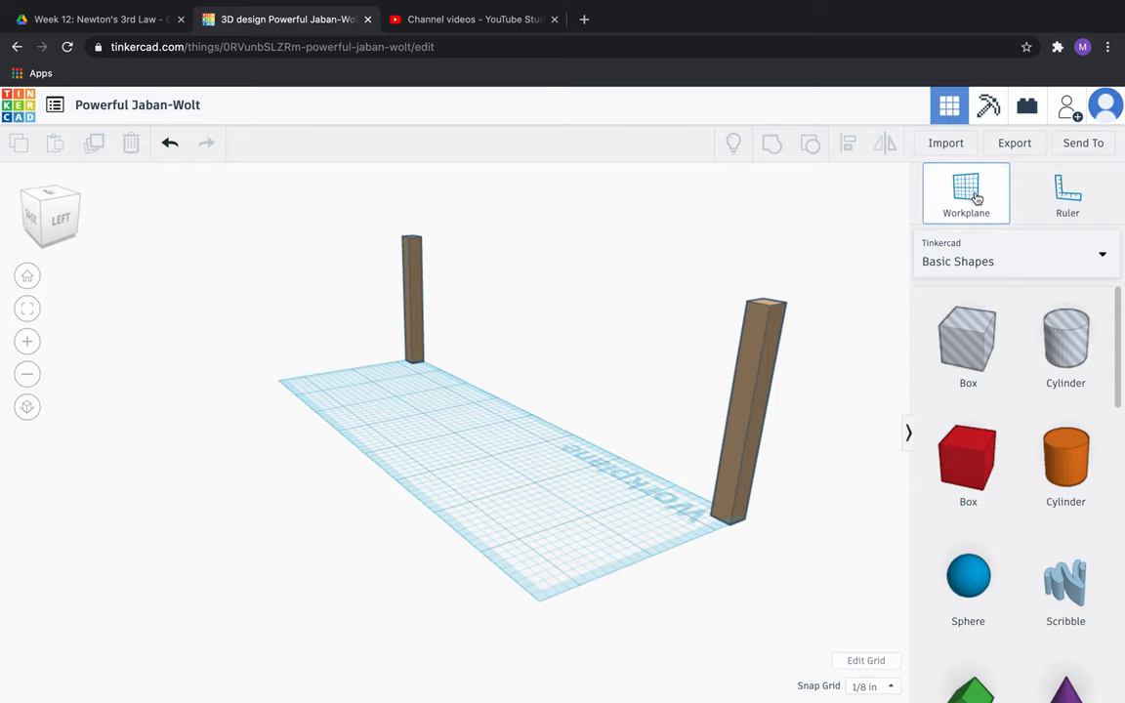
Set a workplane on the post's side face and drop a box there
click(751, 388)
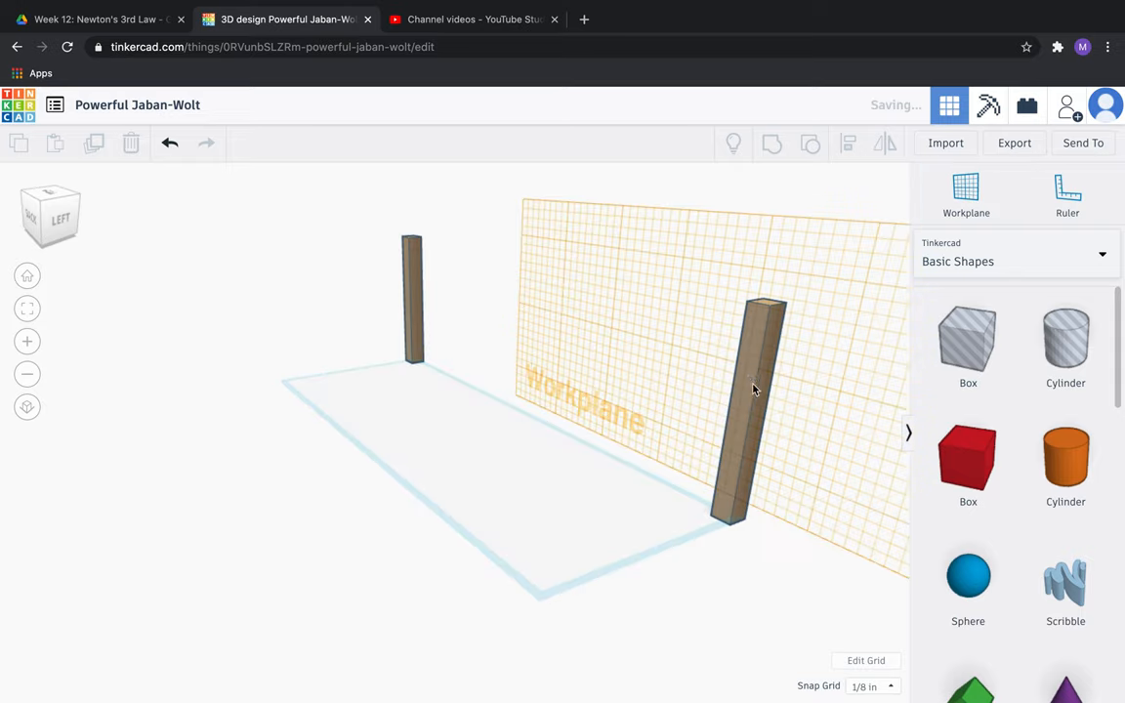
click(966, 458)
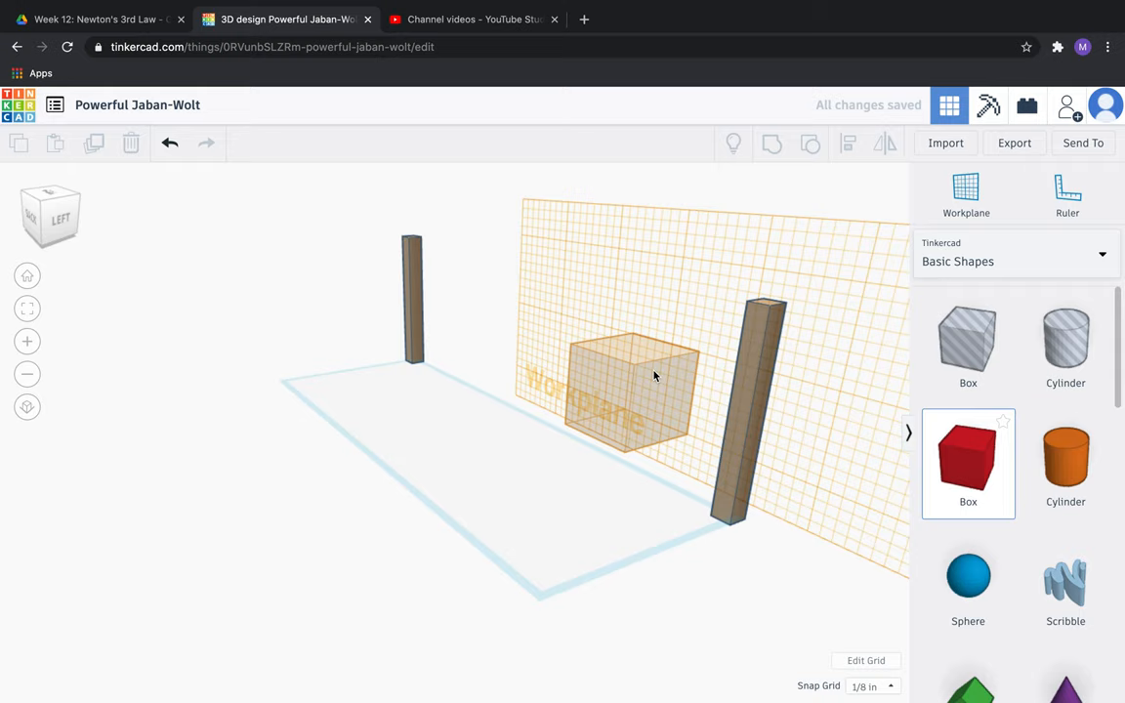
click(654, 376)
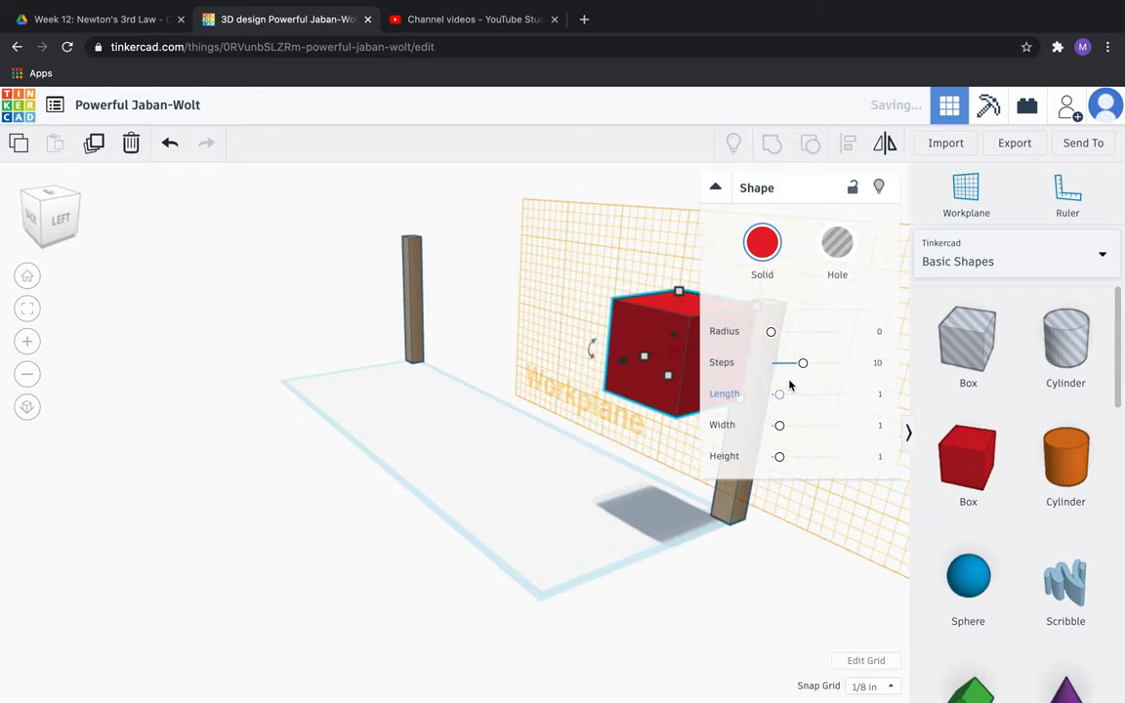
drag(585, 391, 390, 439)
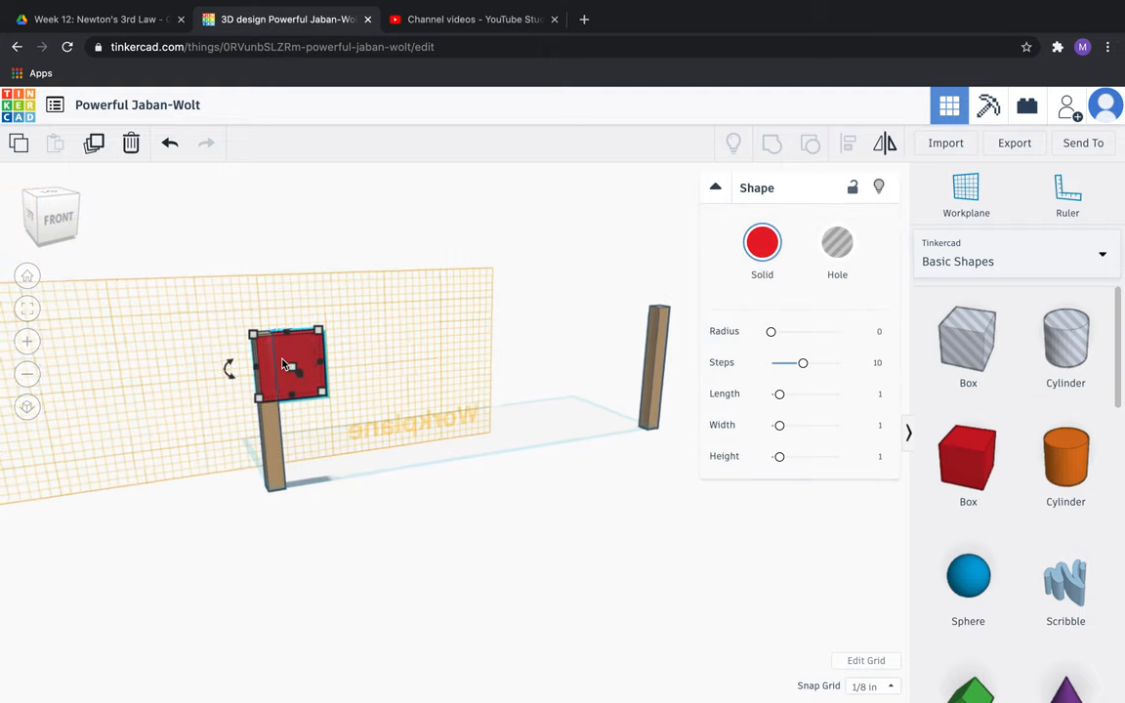
Stretch the box across to the far post and make it 2 inches tall
drag(286, 364, 211, 334)
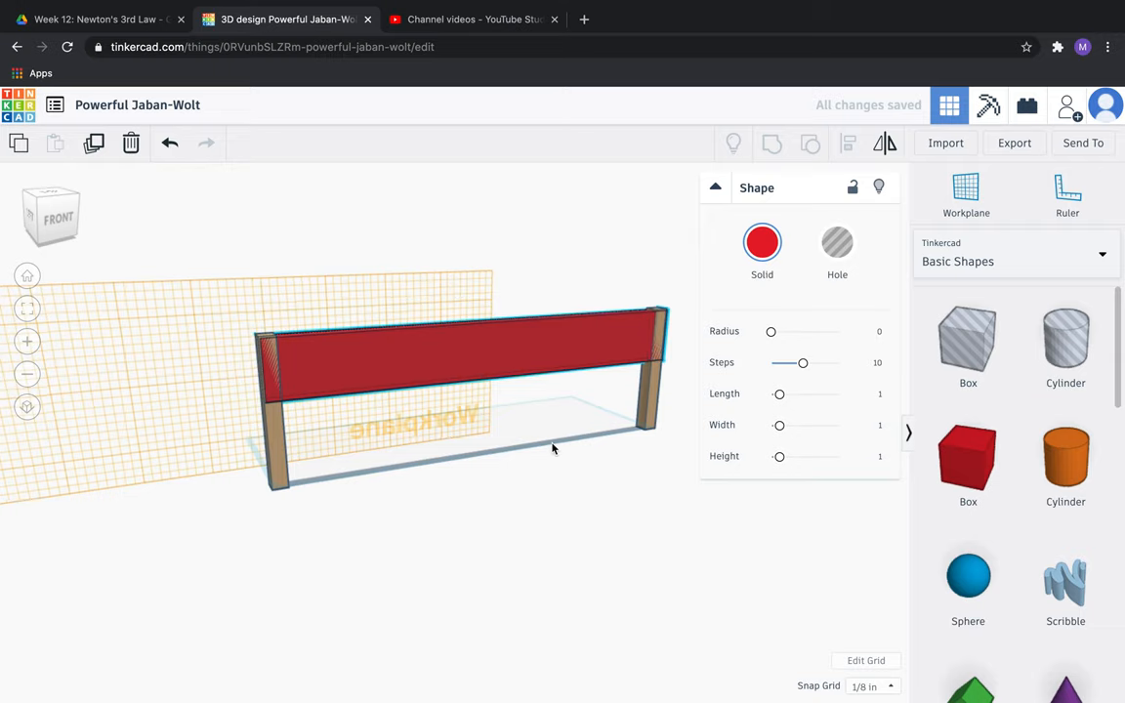
drag(553, 449, 503, 377)
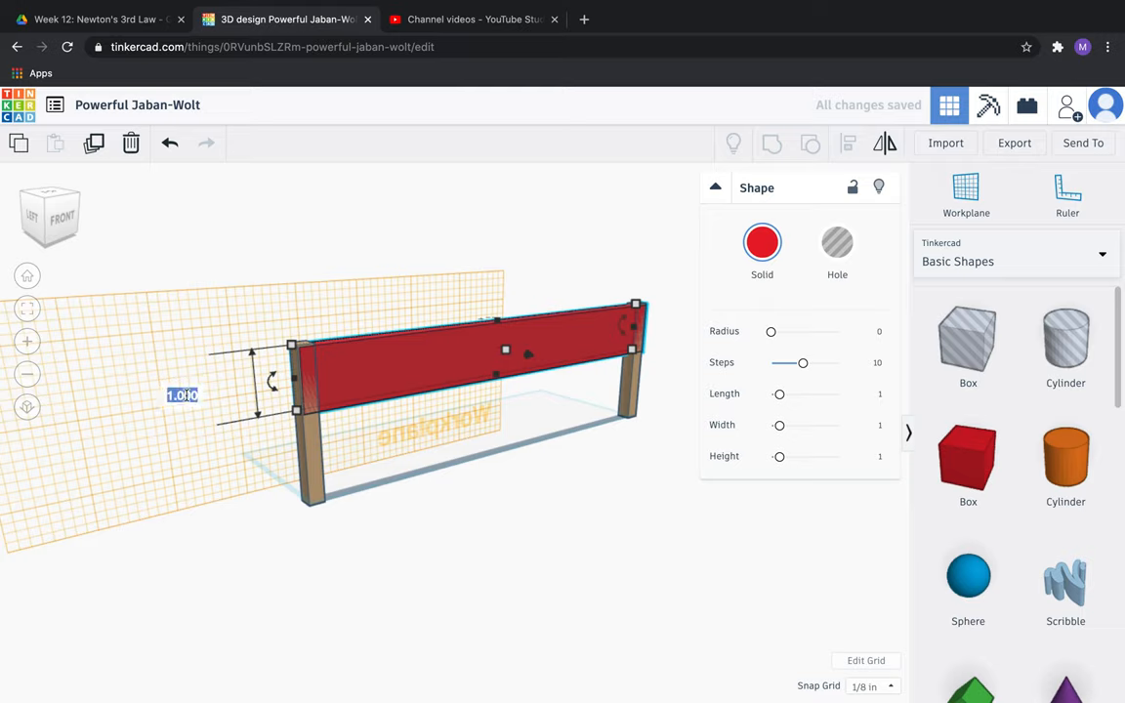
text(2)
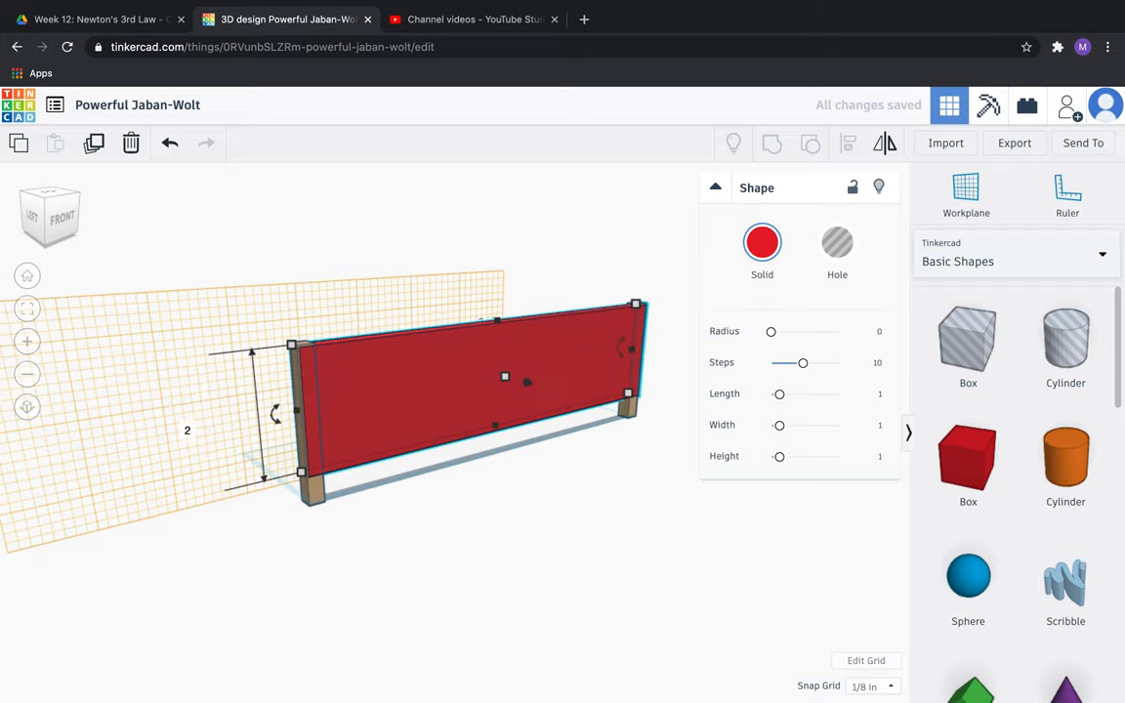
click(470, 418)
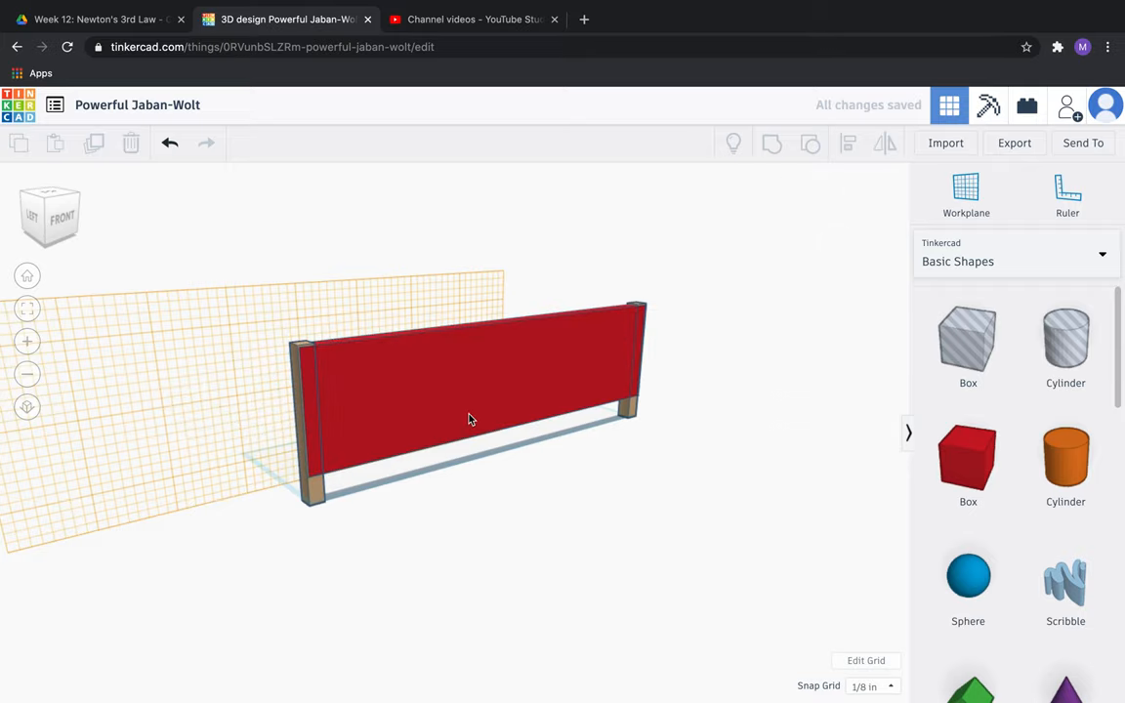
Select the panel with a post and align them along one edge
click(471, 418)
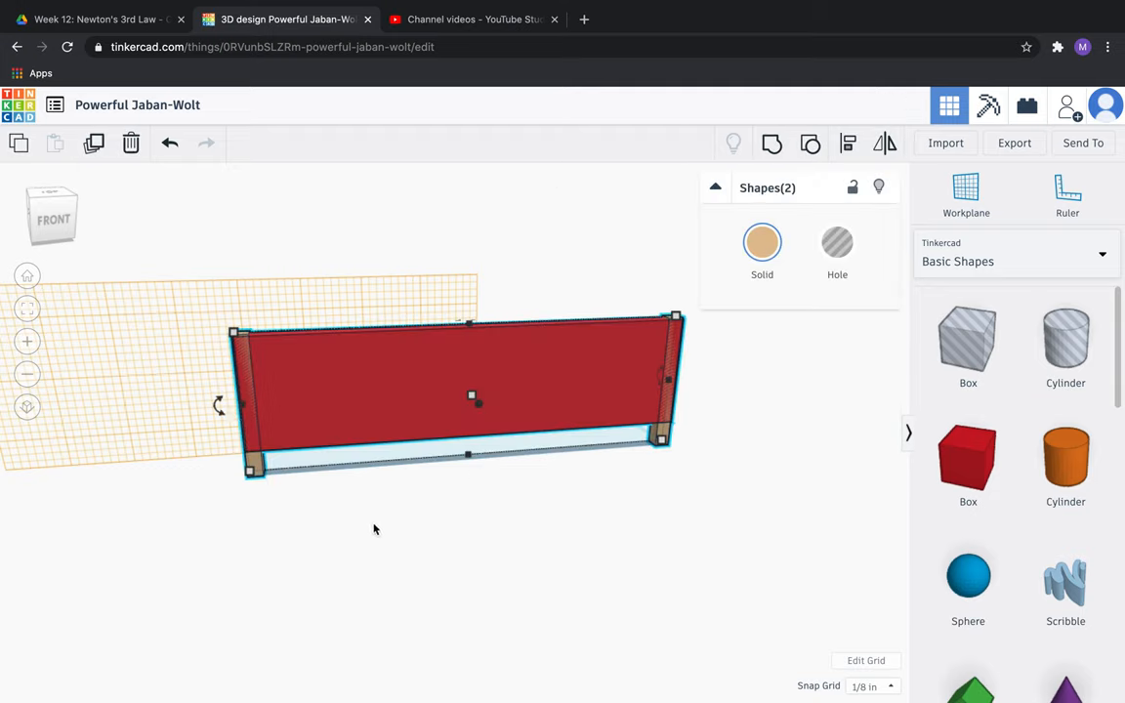
mouse_move(847, 144)
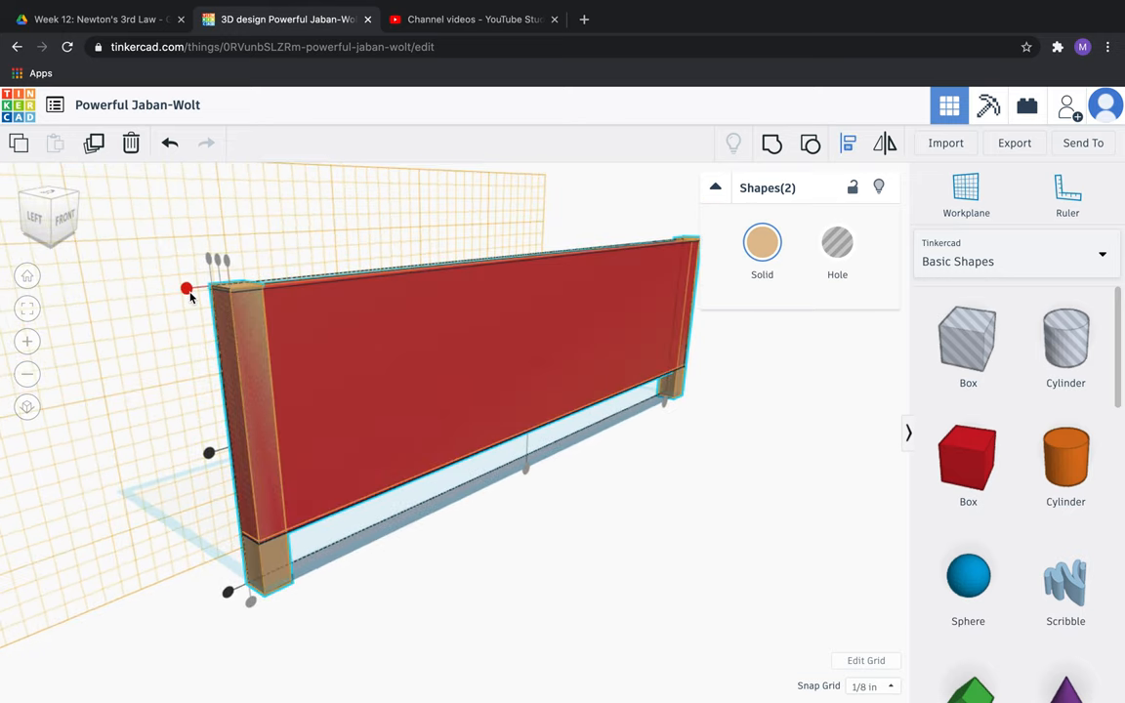
click(642, 472)
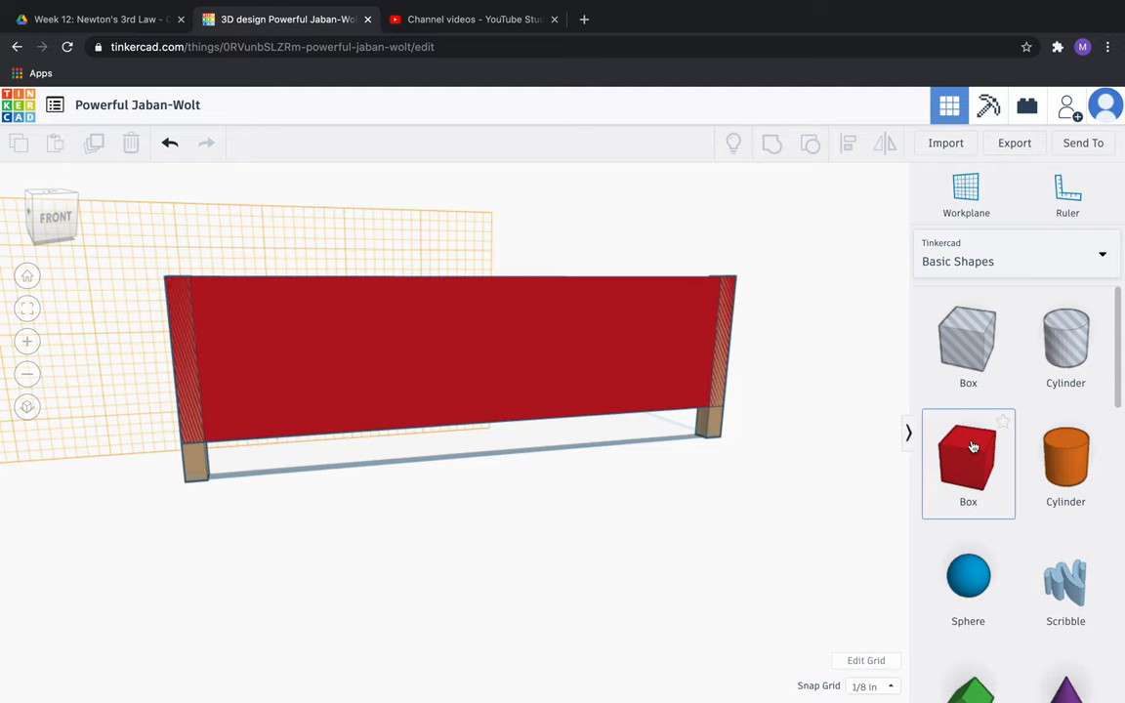
Rotate the teal half-round shape upright on the panel's front face
scroll(down, 3)
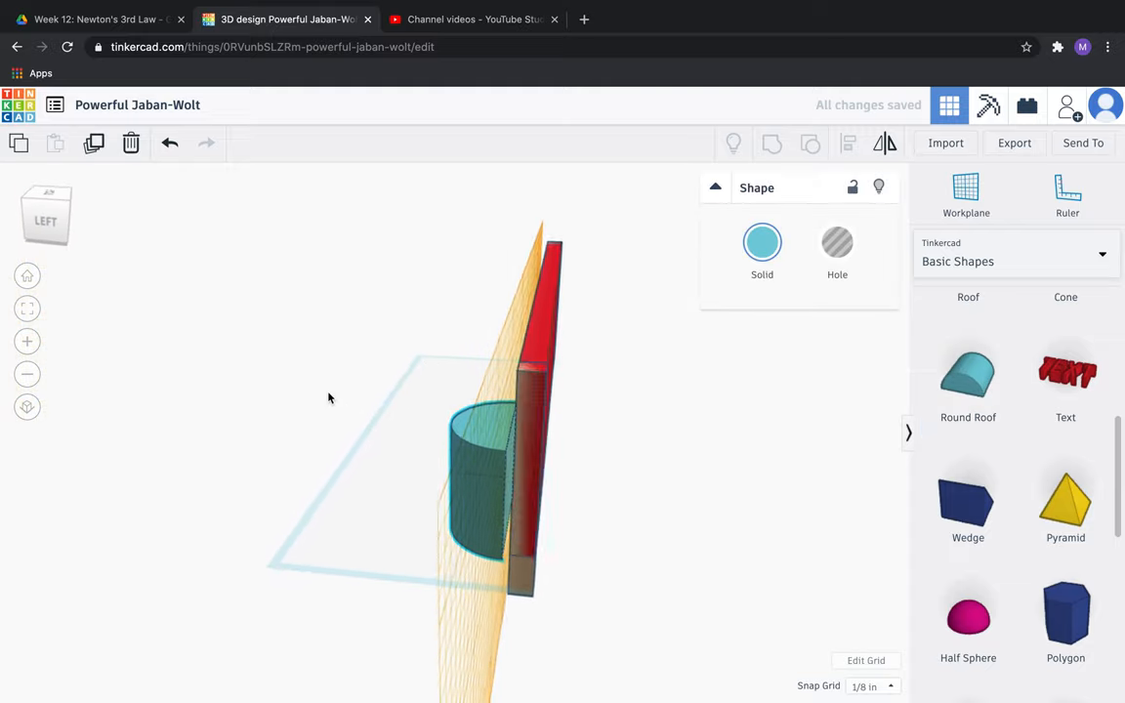
drag(329, 397, 383, 441)
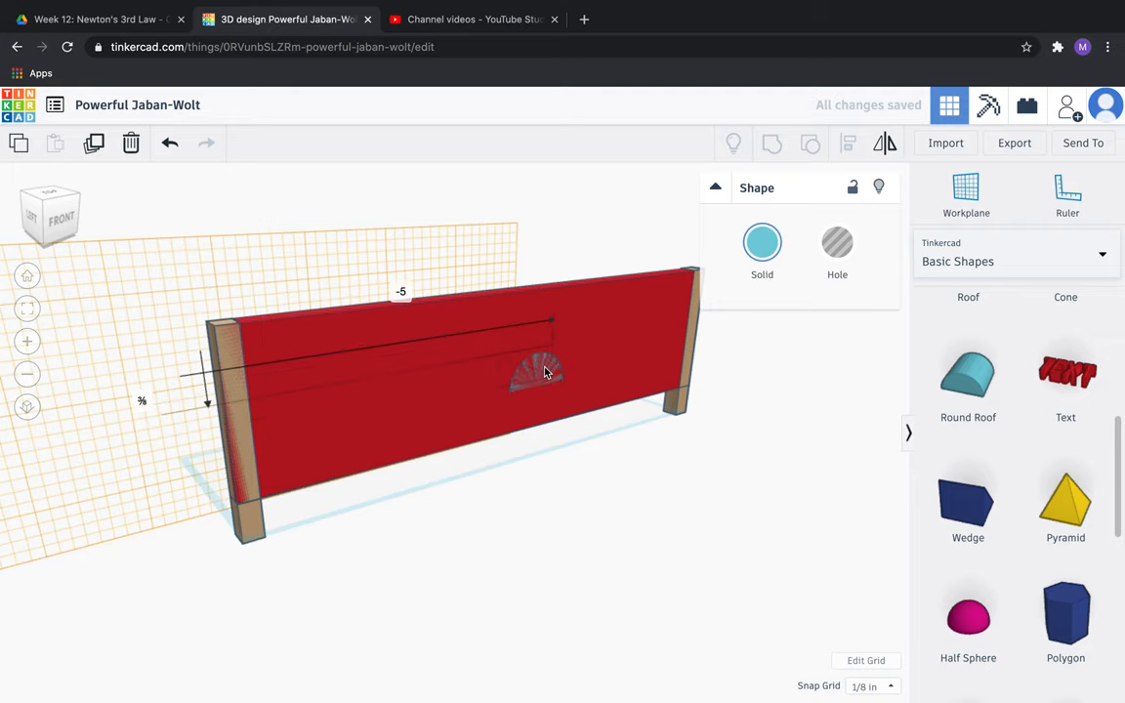
drag(547, 371, 652, 439)
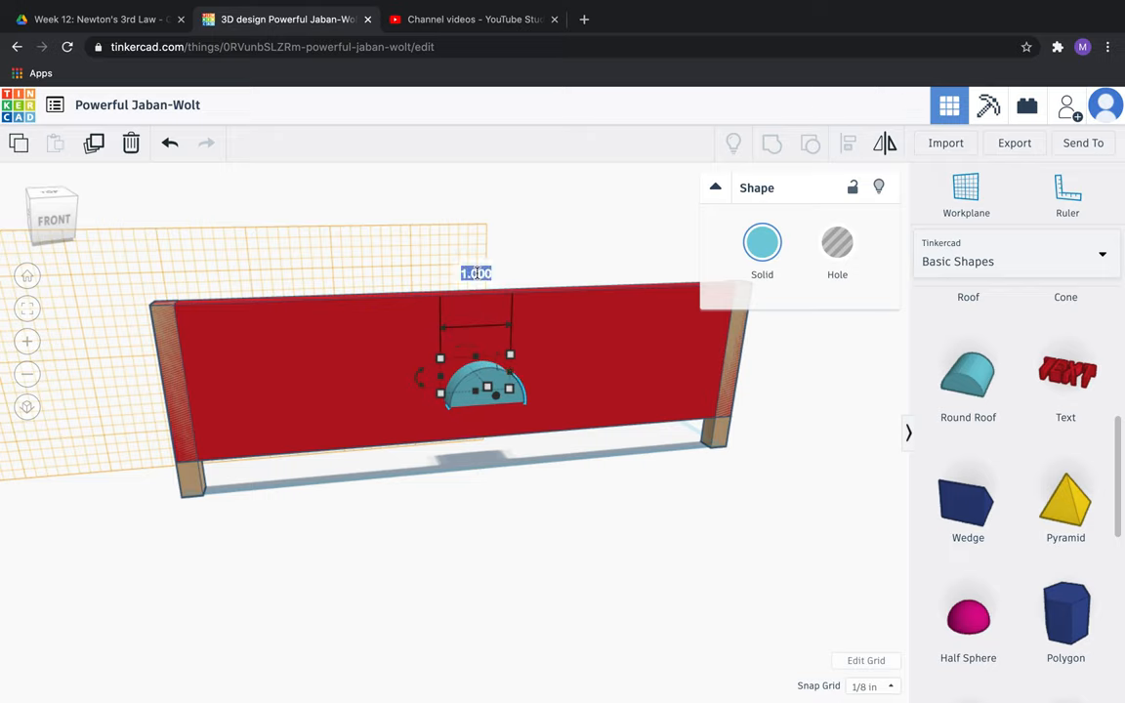
Widen the half-round to 7.5 inches and raise it to nearly panel height
text(7.5)
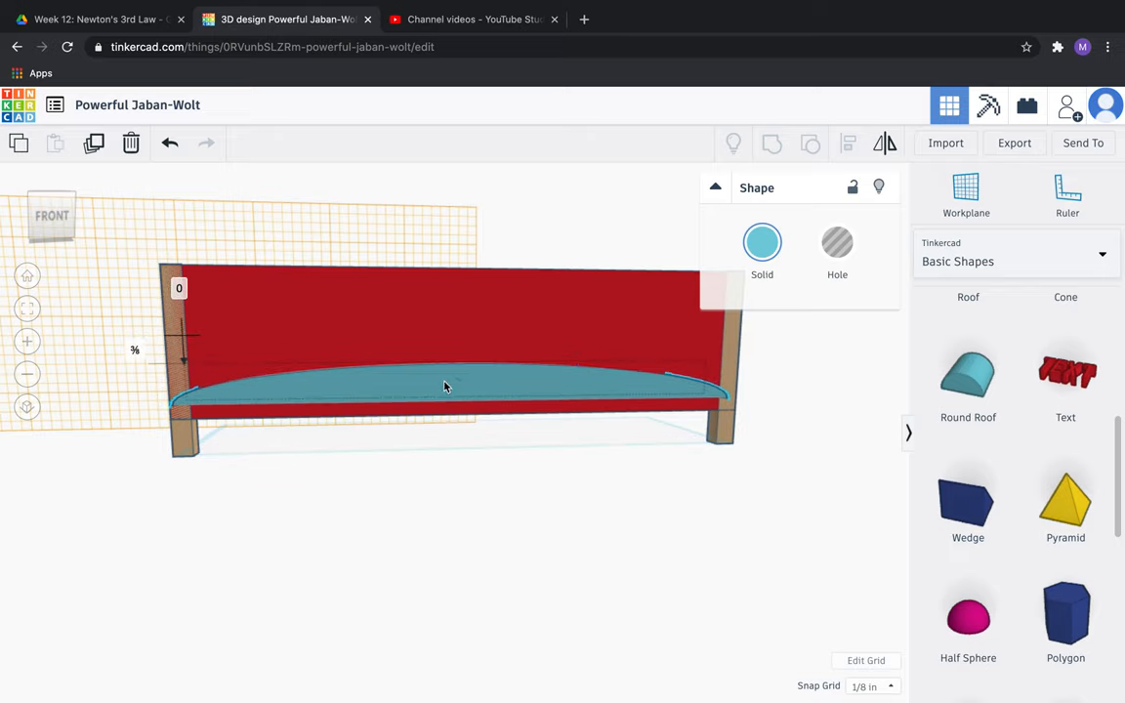
click(446, 388)
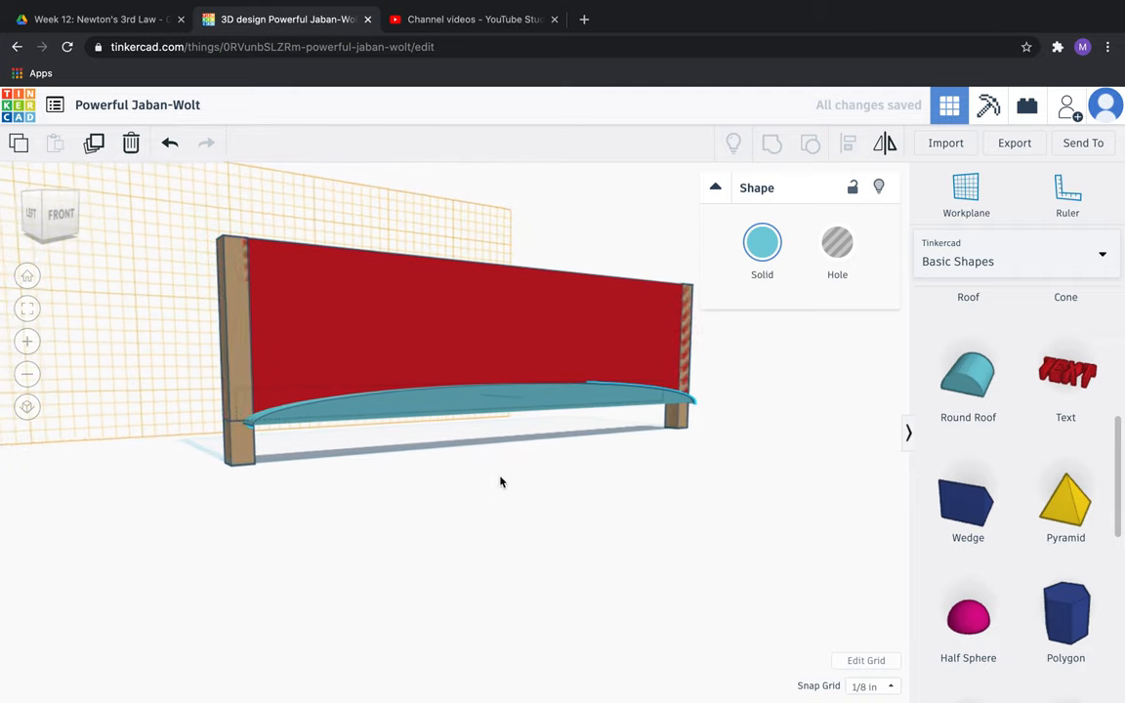
click(488, 395)
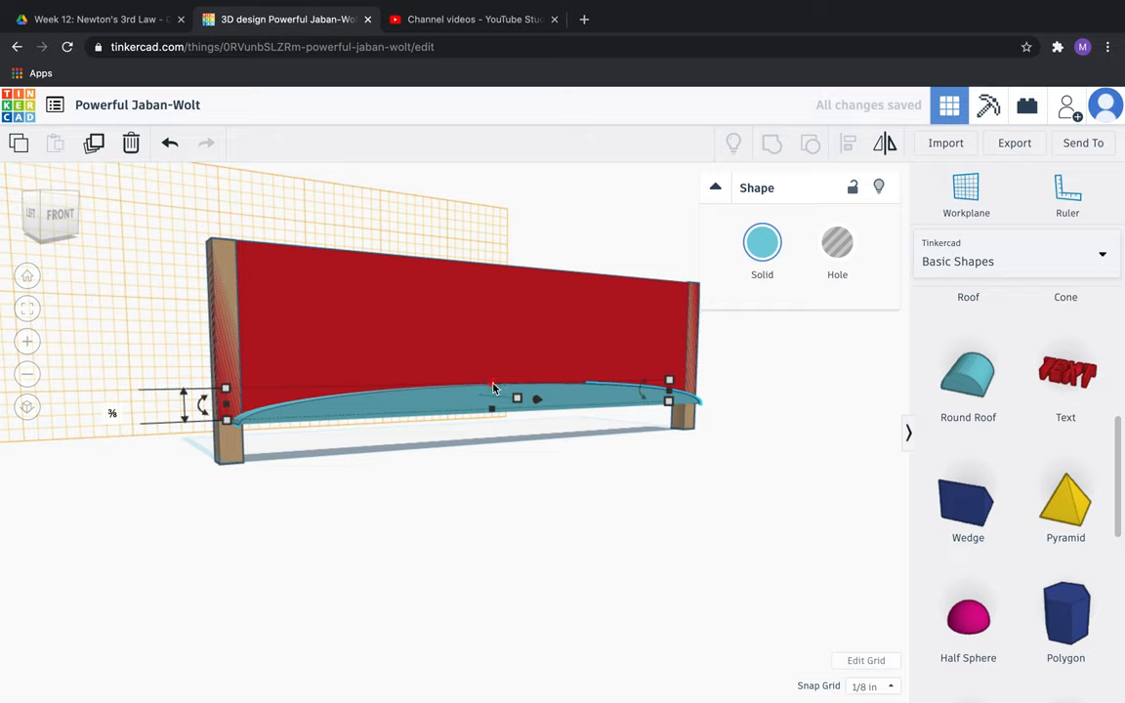
drag(515, 398, 493, 312)
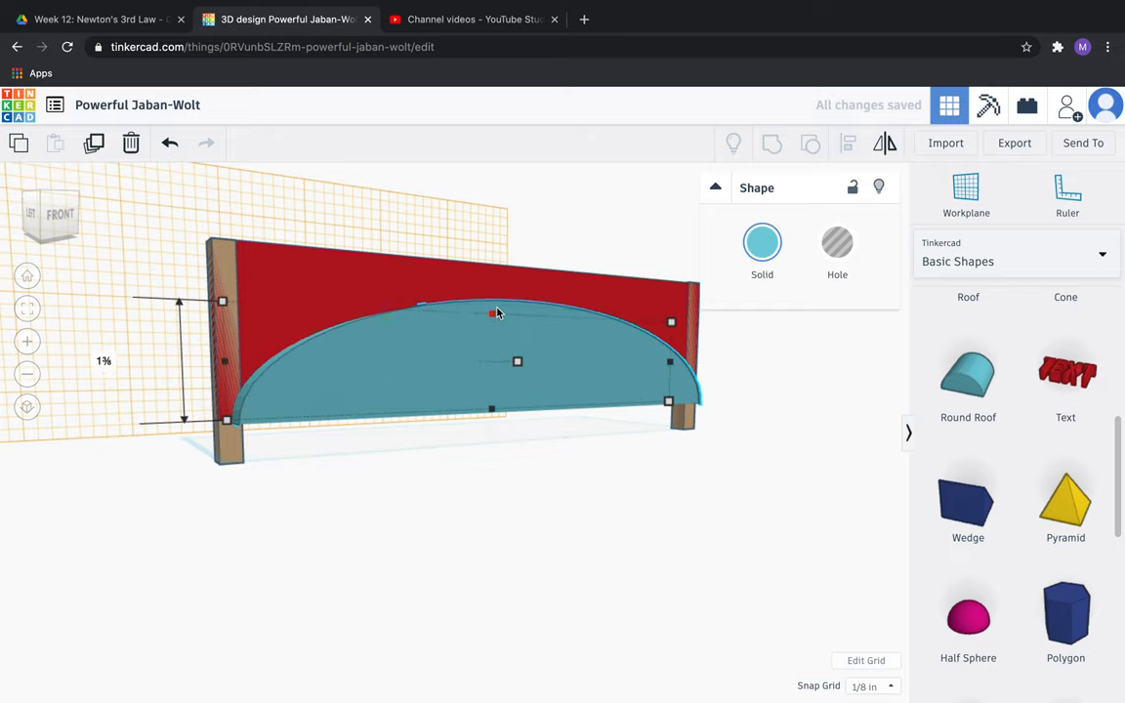
drag(493, 313, 493, 280)
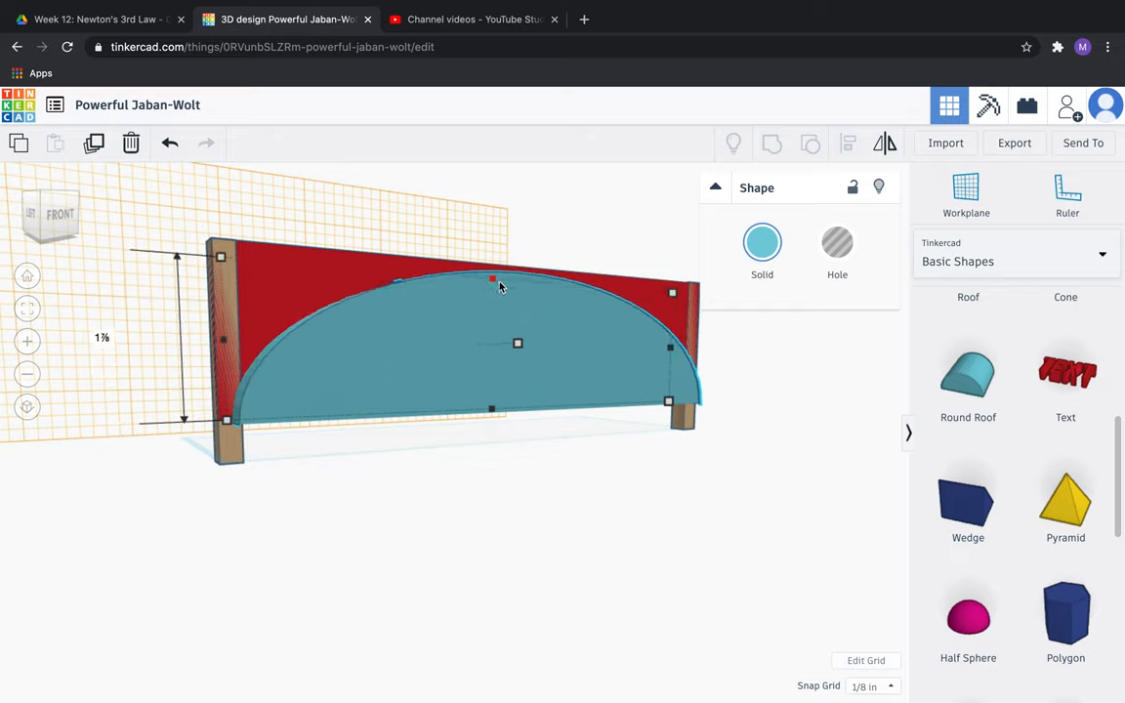
click(439, 494)
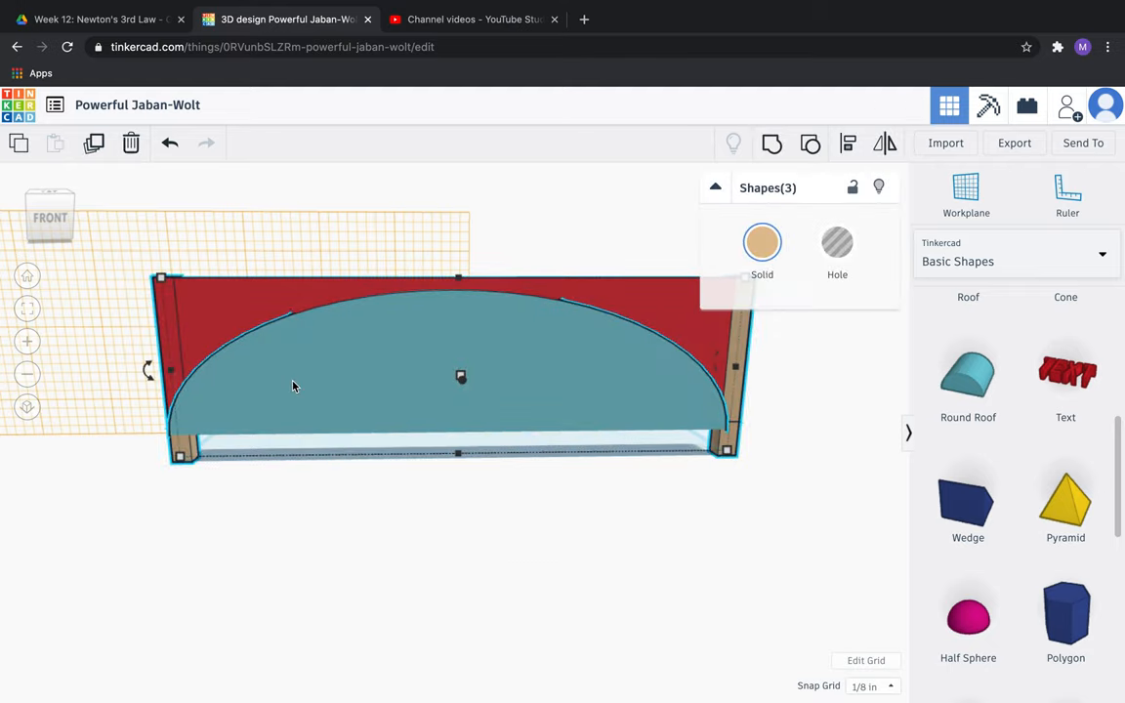
Select the panel, posts and arch, then center them side to side and front to back
drag(293, 391, 464, 529)
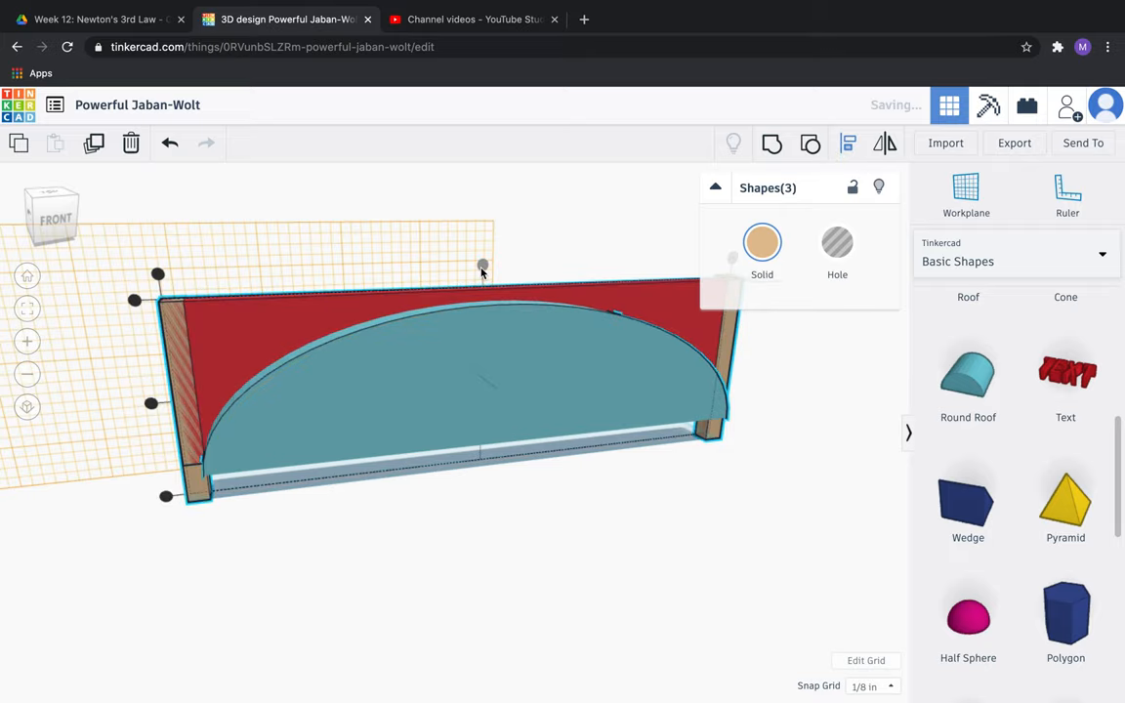
click(456, 539)
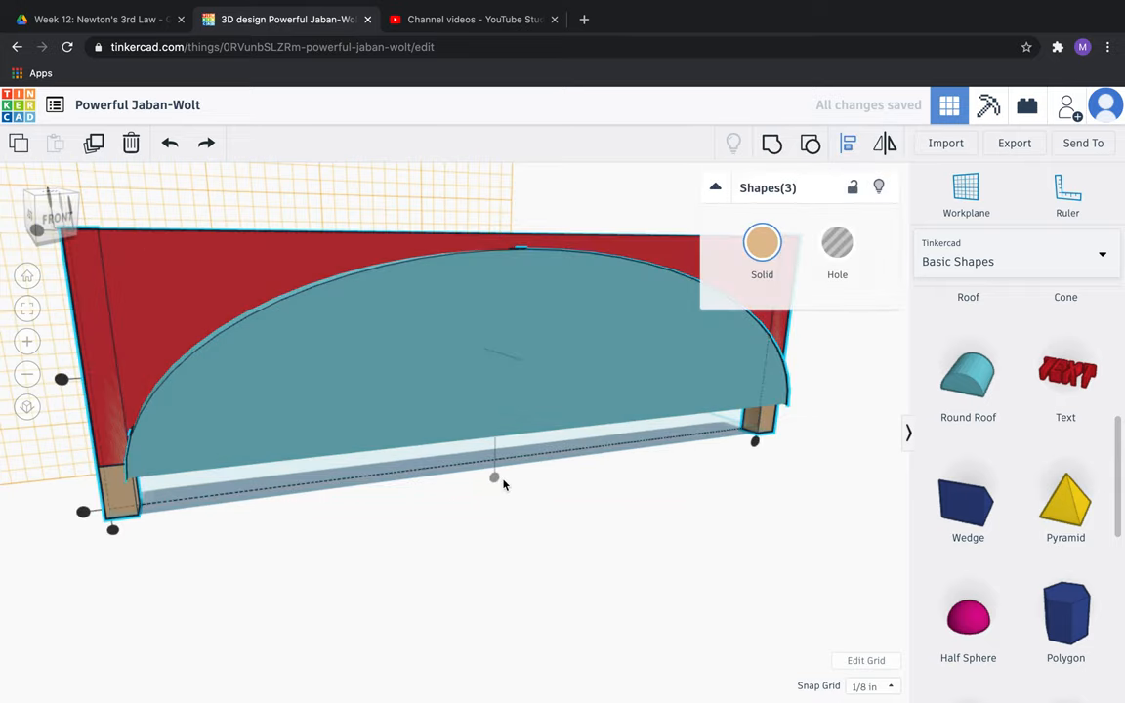
click(430, 503)
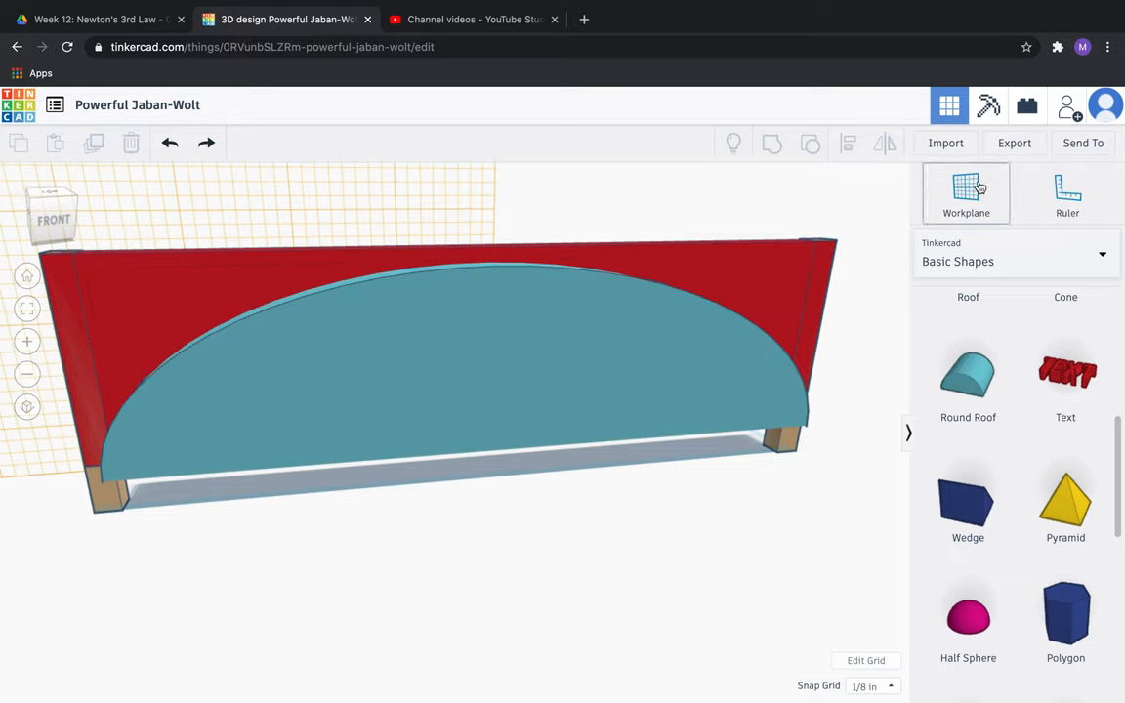
Place a work plane at the base and lower the arch down to it
click(966, 193)
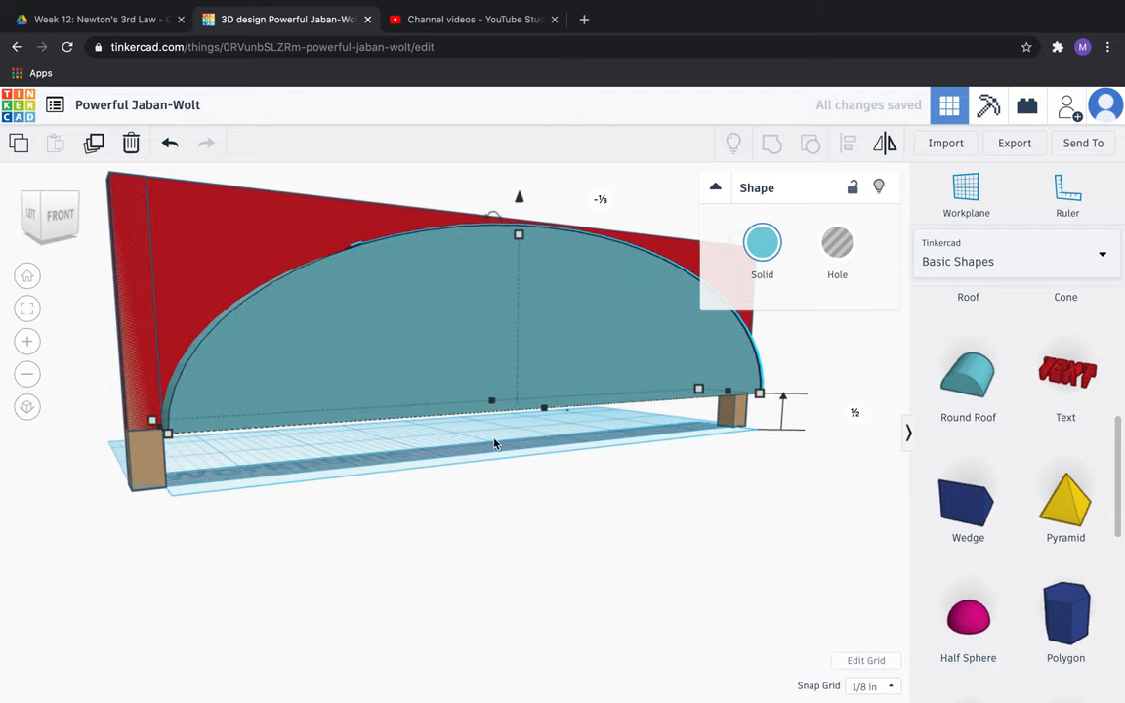
drag(493, 443, 437, 449)
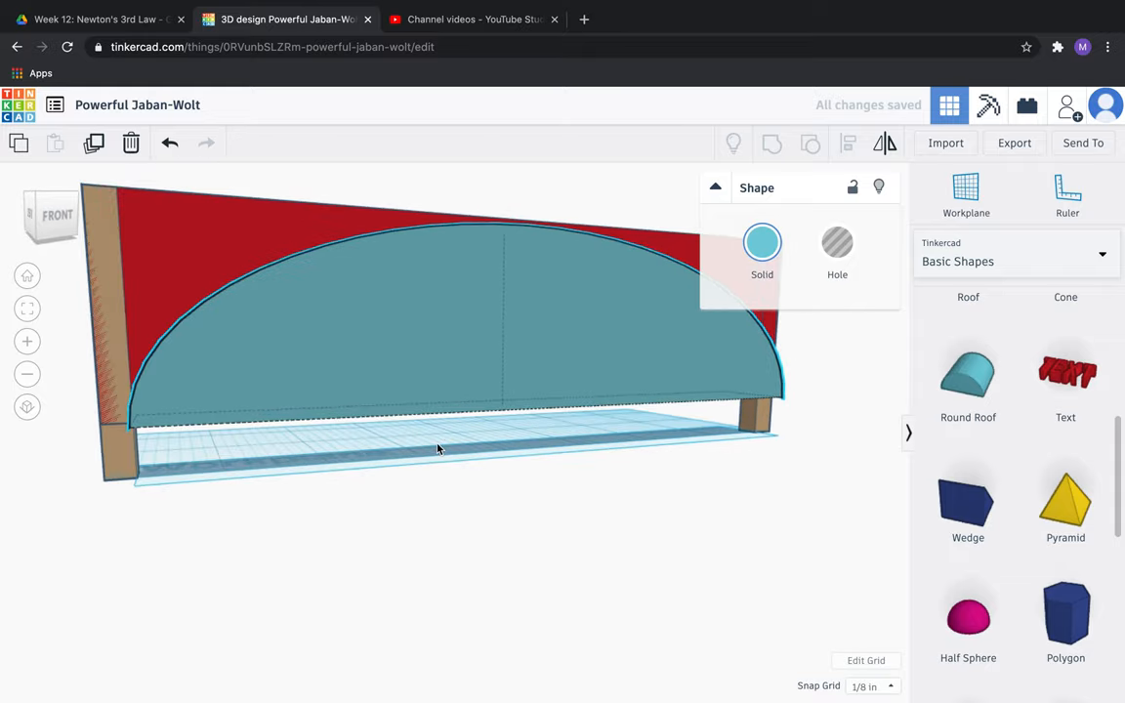
drag(439, 449, 586, 498)
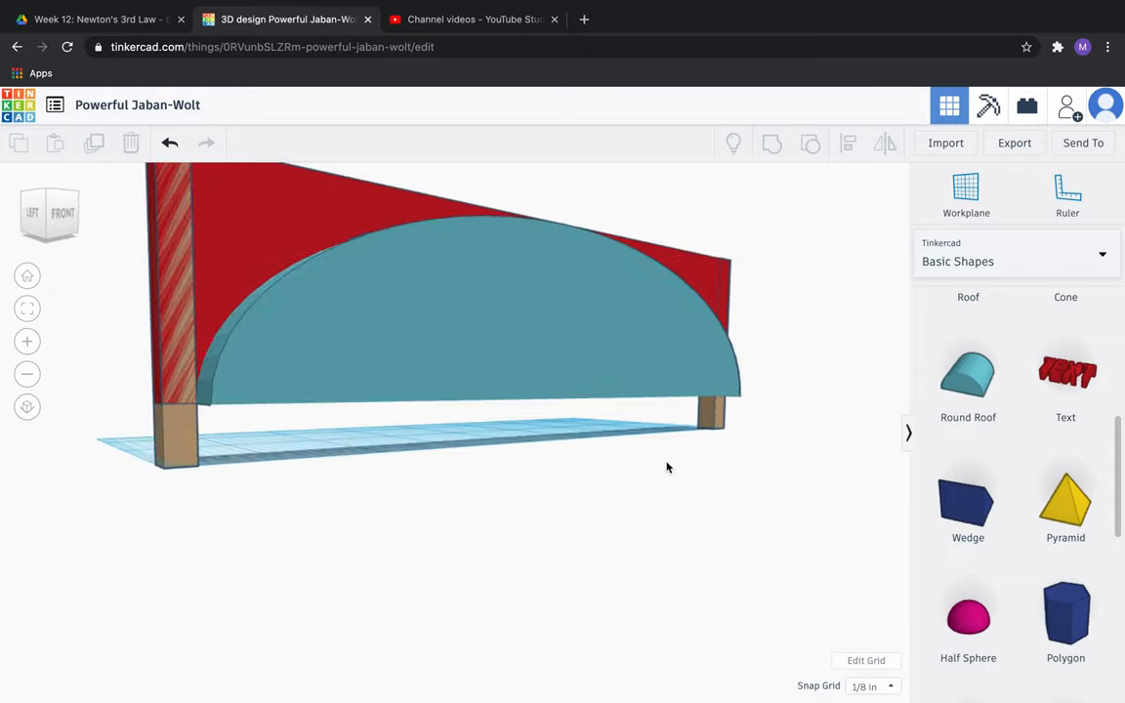
drag(668, 468, 603, 472)
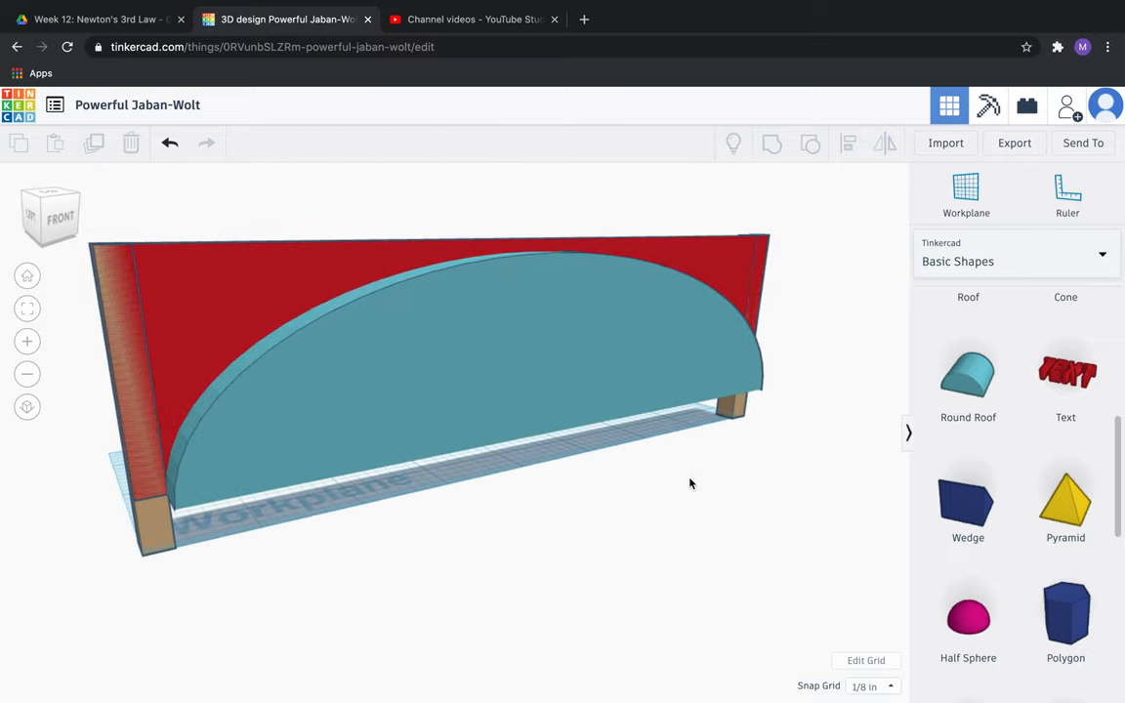
mouse_move(378, 353)
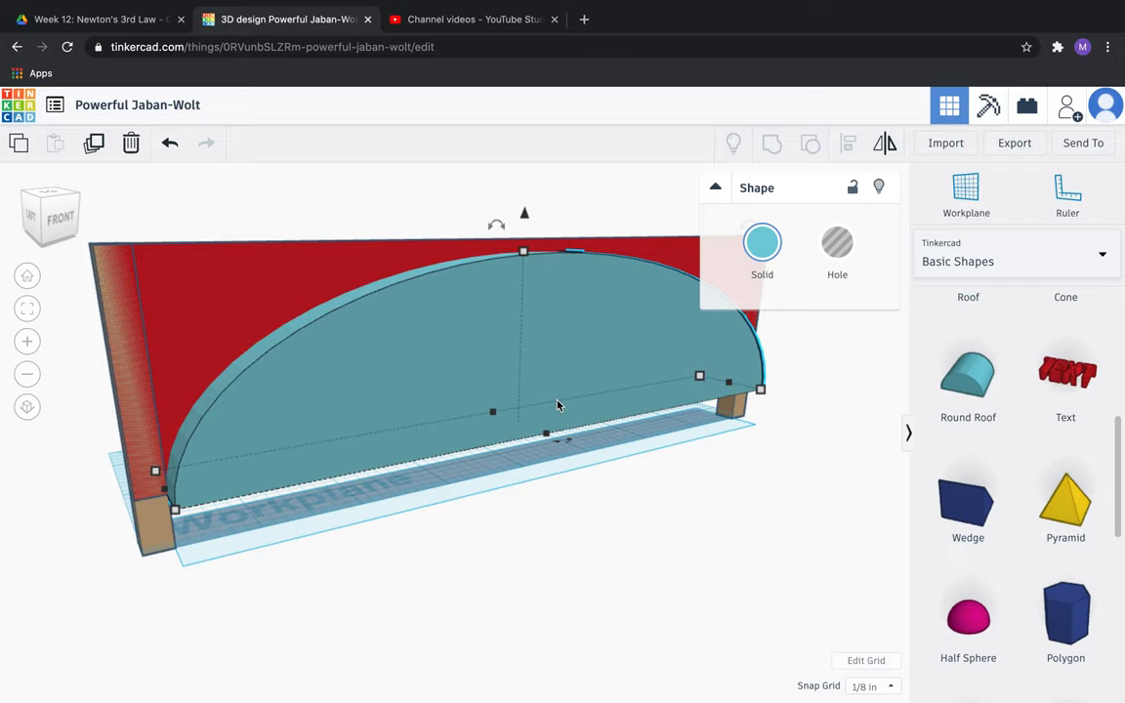
Turn the arch into a hole, group it with panel and posts, and colour it green
click(836, 242)
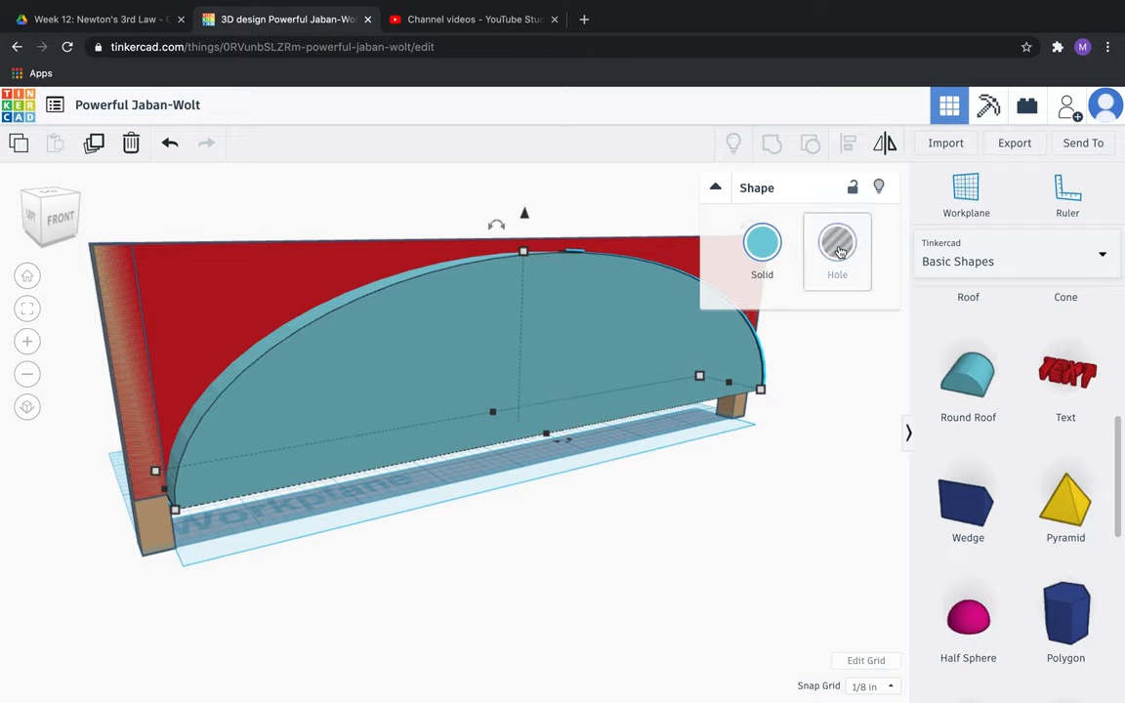
click(836, 244)
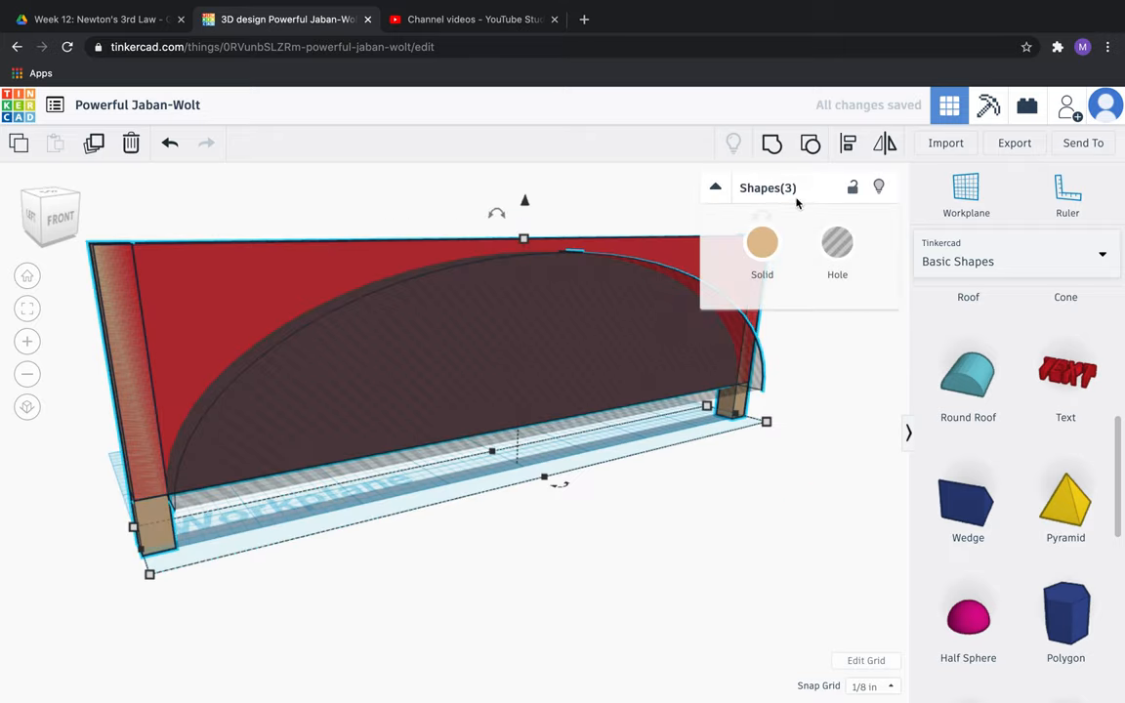
mouse_move(771, 143)
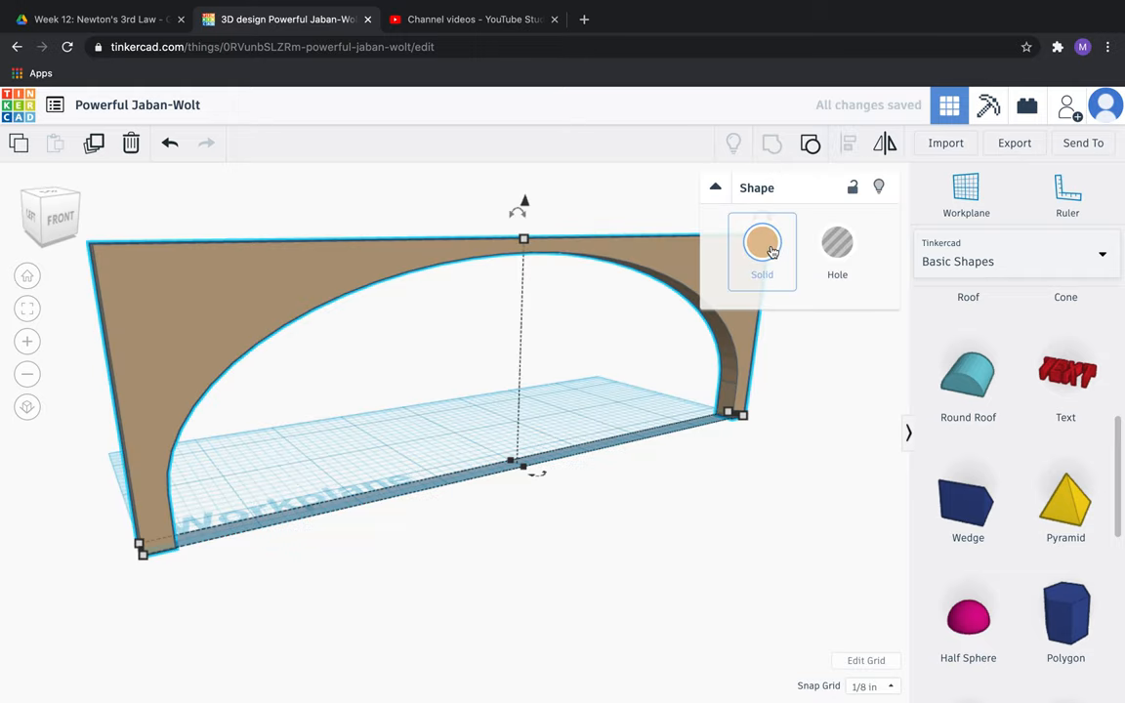
click(762, 242)
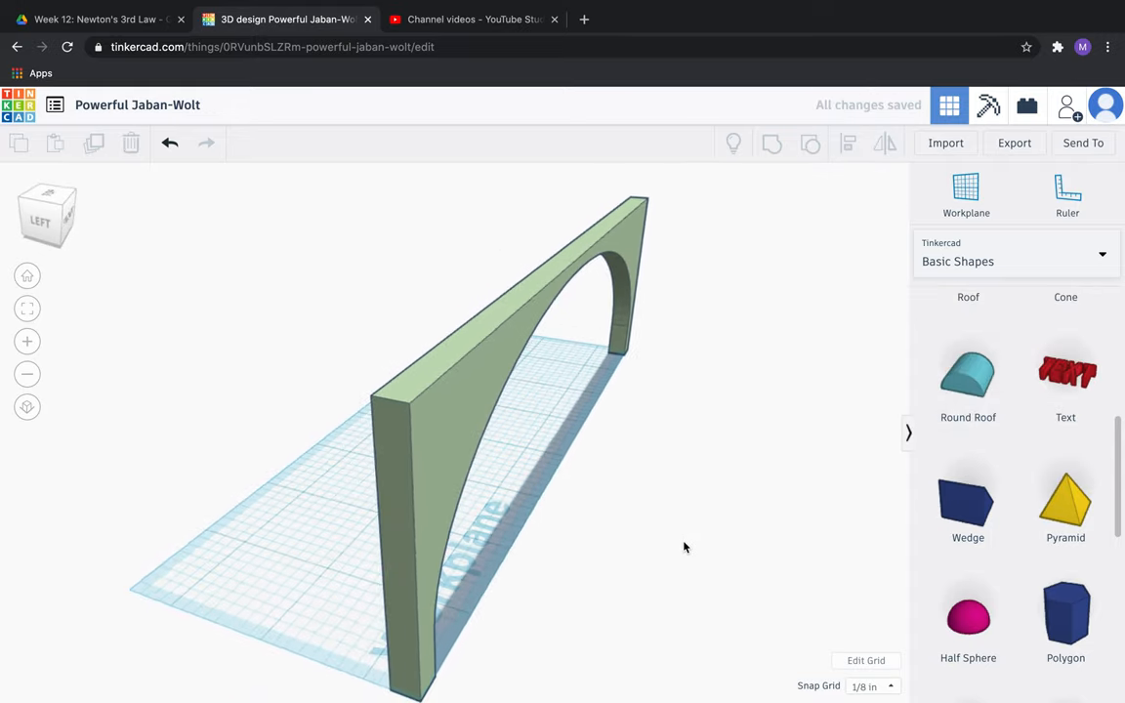
Duplicate the green arched panel and move the copy back to stand parallel
click(469, 383)
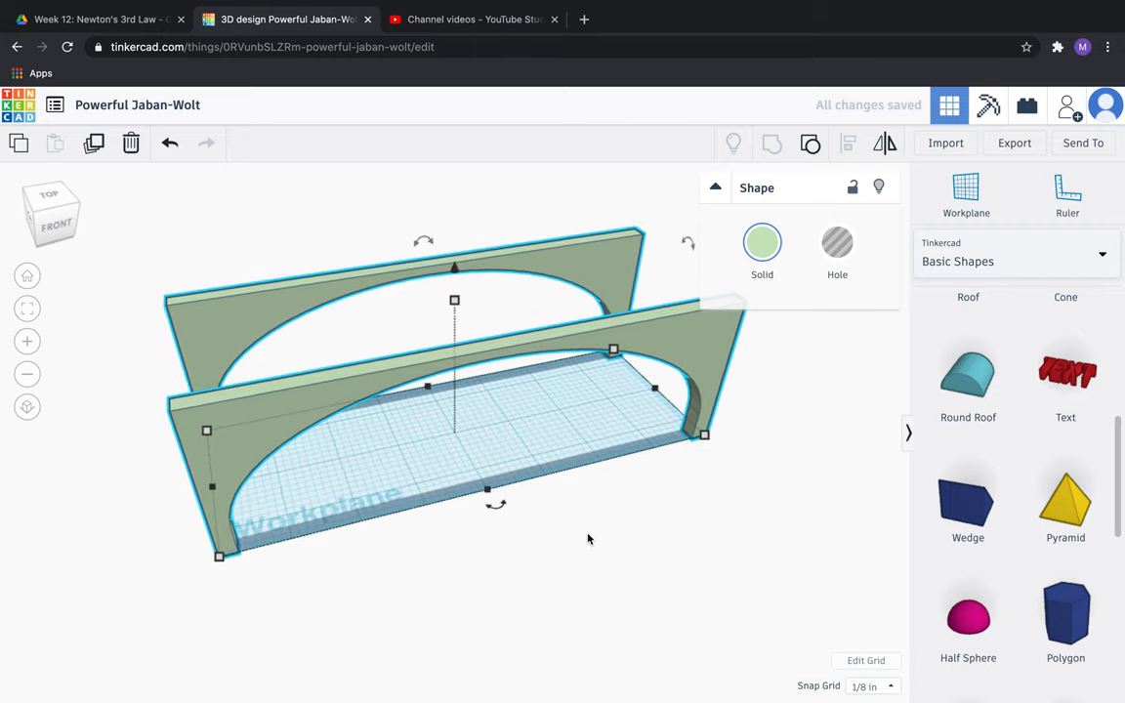
mouse_move(624, 460)
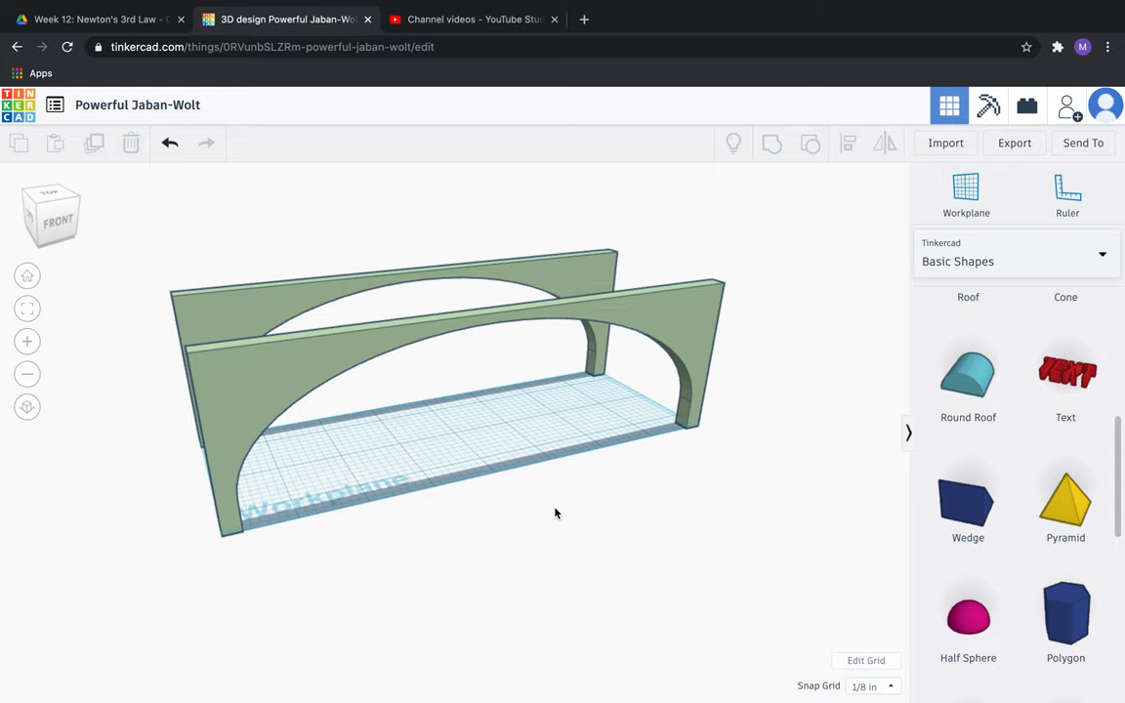
click(965, 192)
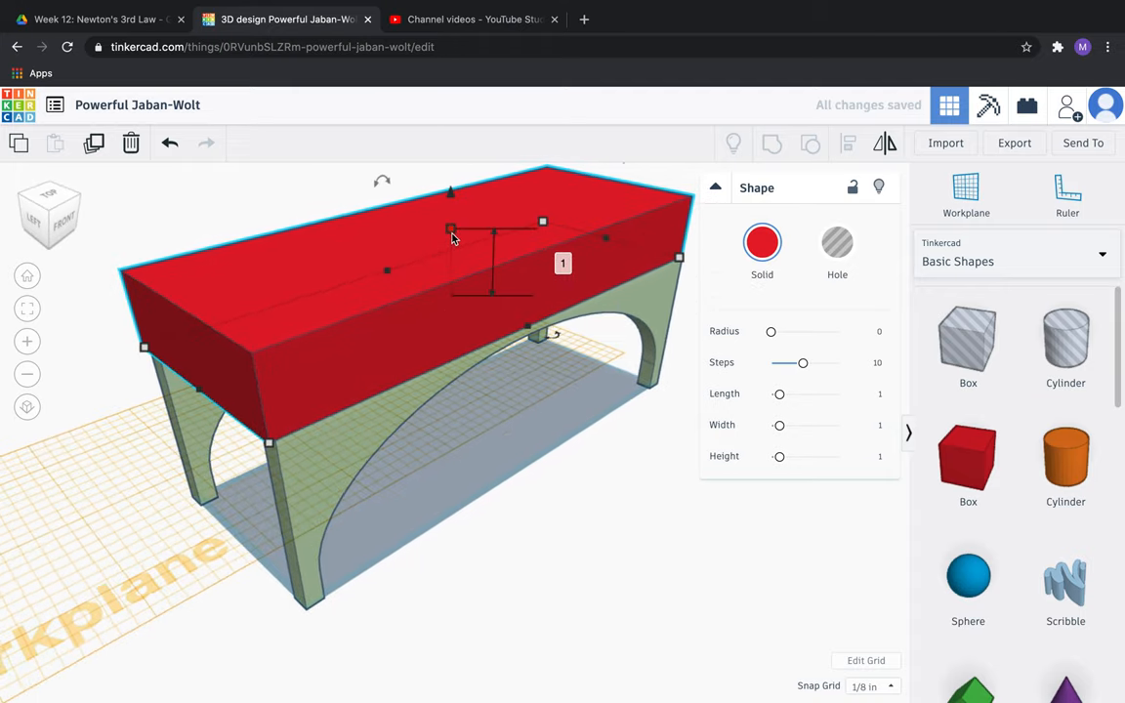
Set the box's height to .0625 for a thin deck across both panels
click(562, 263)
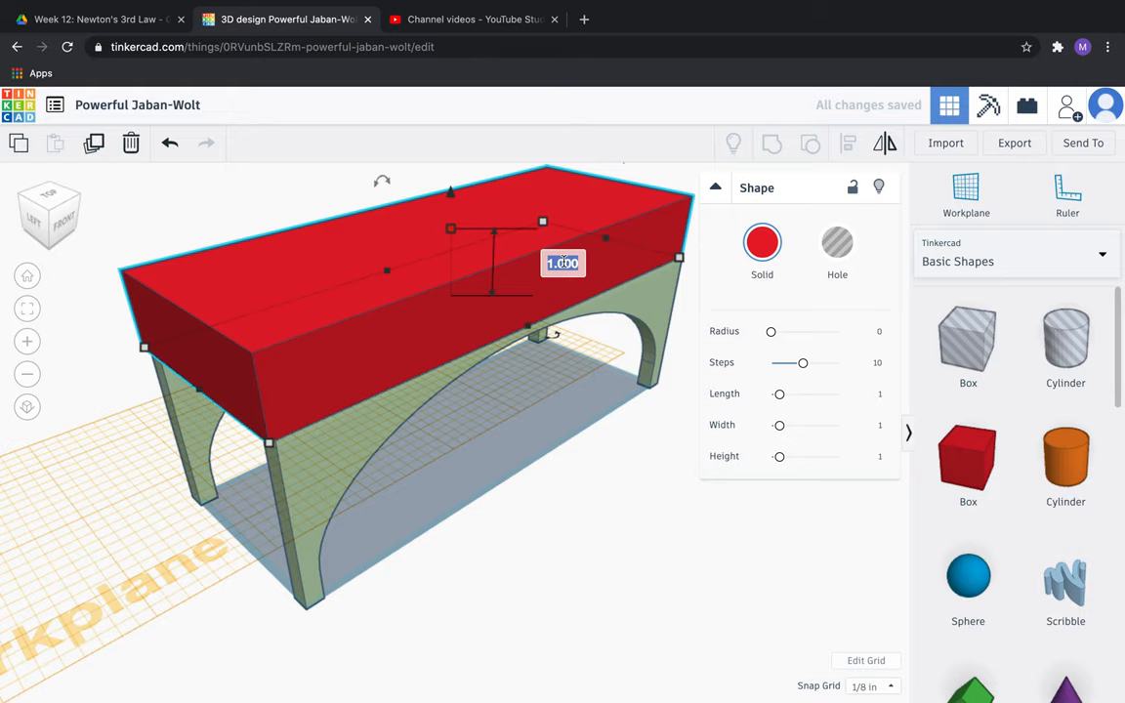
text(0.0)
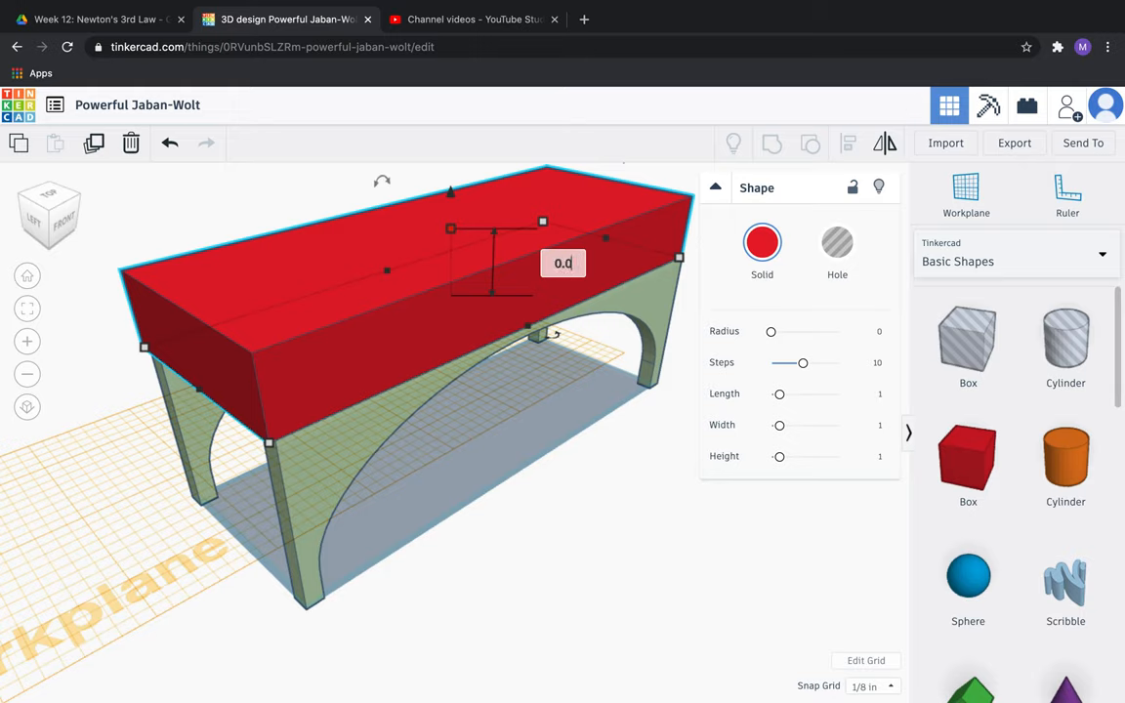
text(.0625)
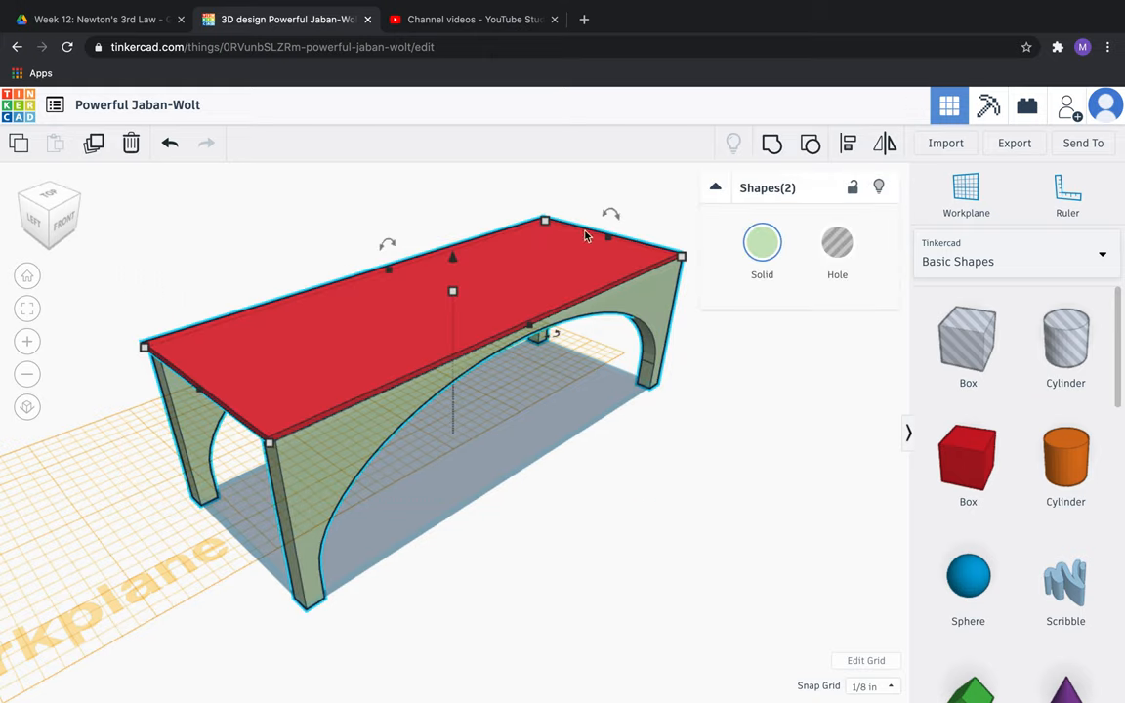
mouse_move(847, 144)
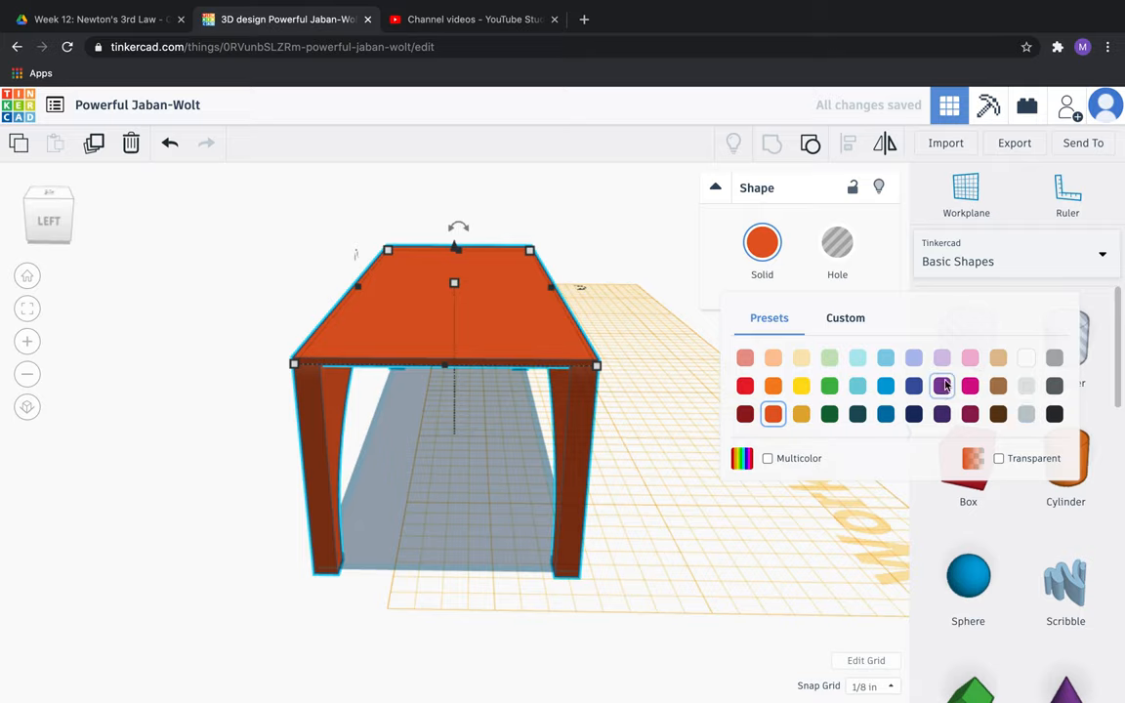
Colour the bridge light purple and export it as an STL file
click(943, 386)
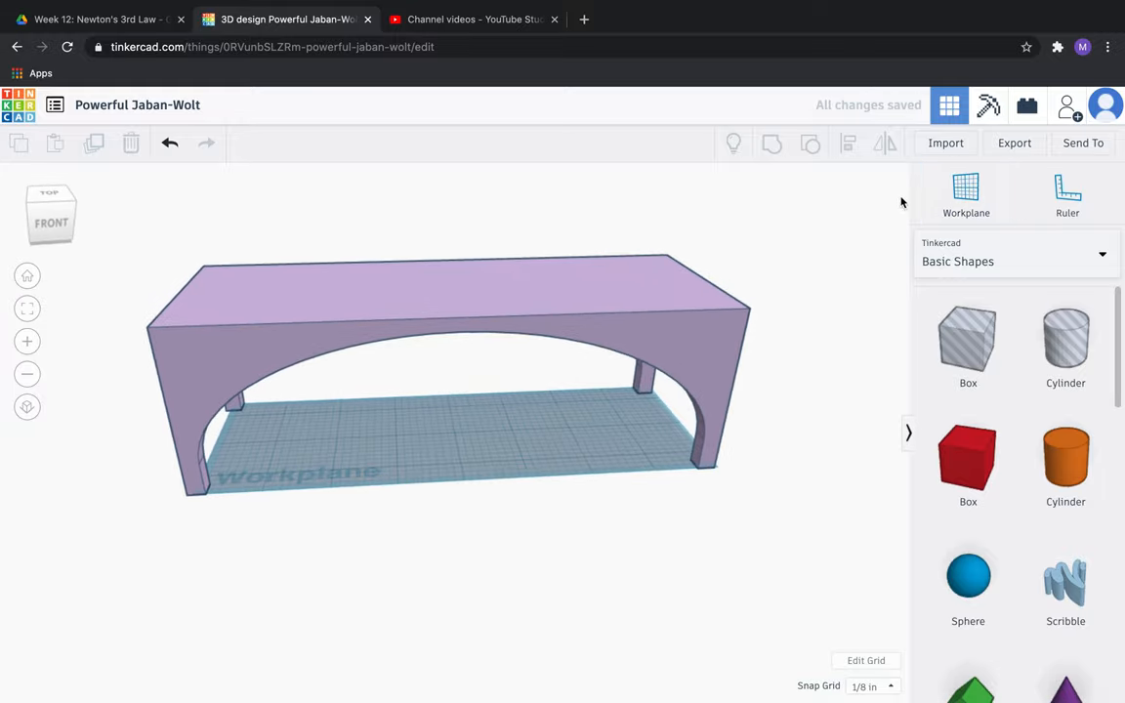
click(1013, 143)
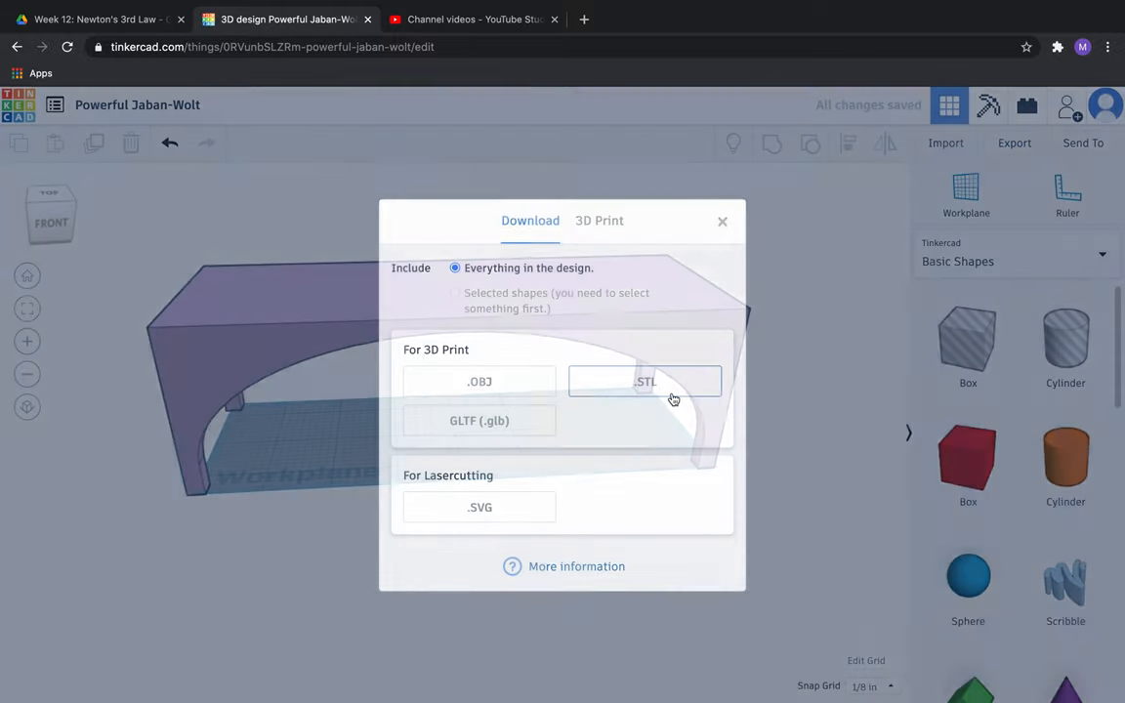
click(645, 381)
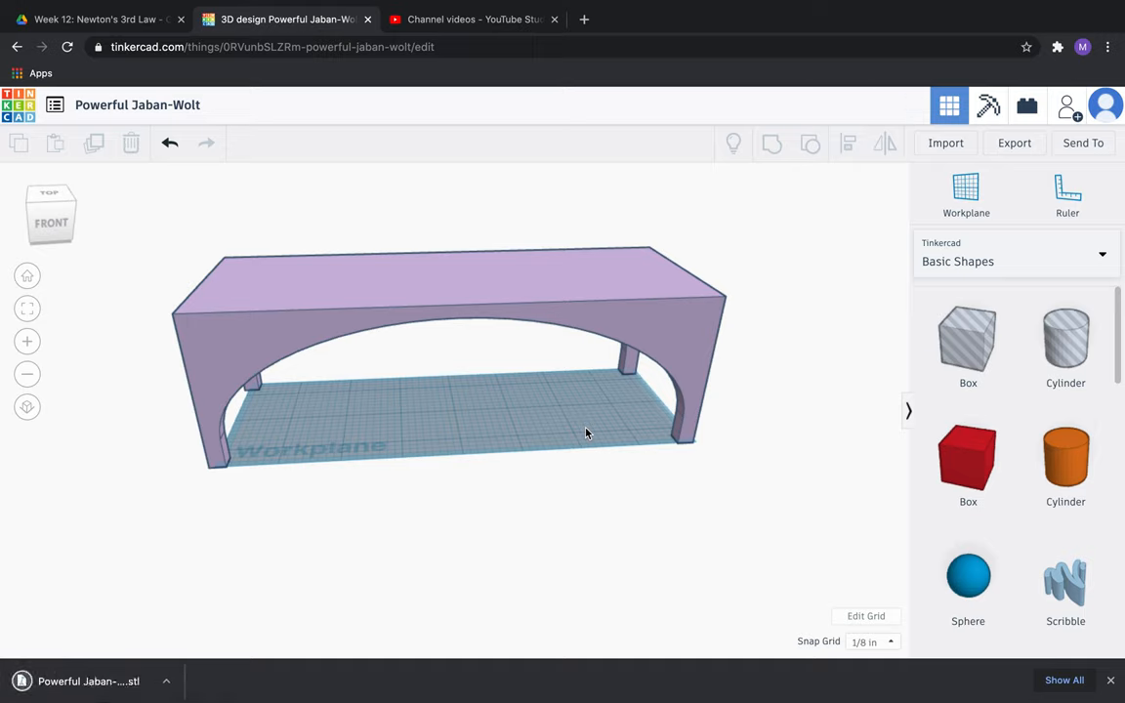